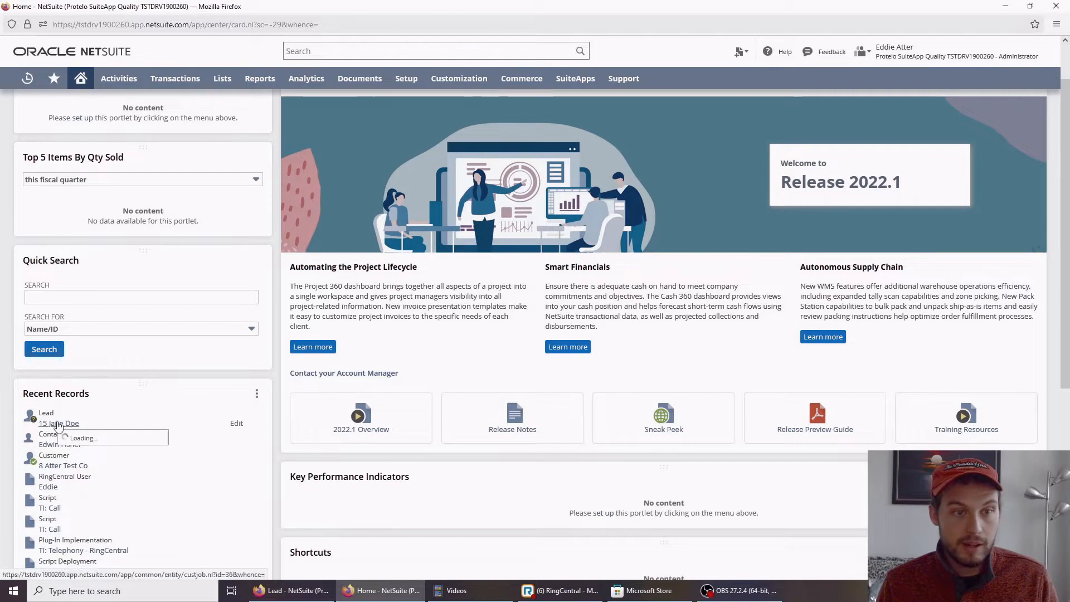
{"action": "left_click", "coordinate": [63, 424]}
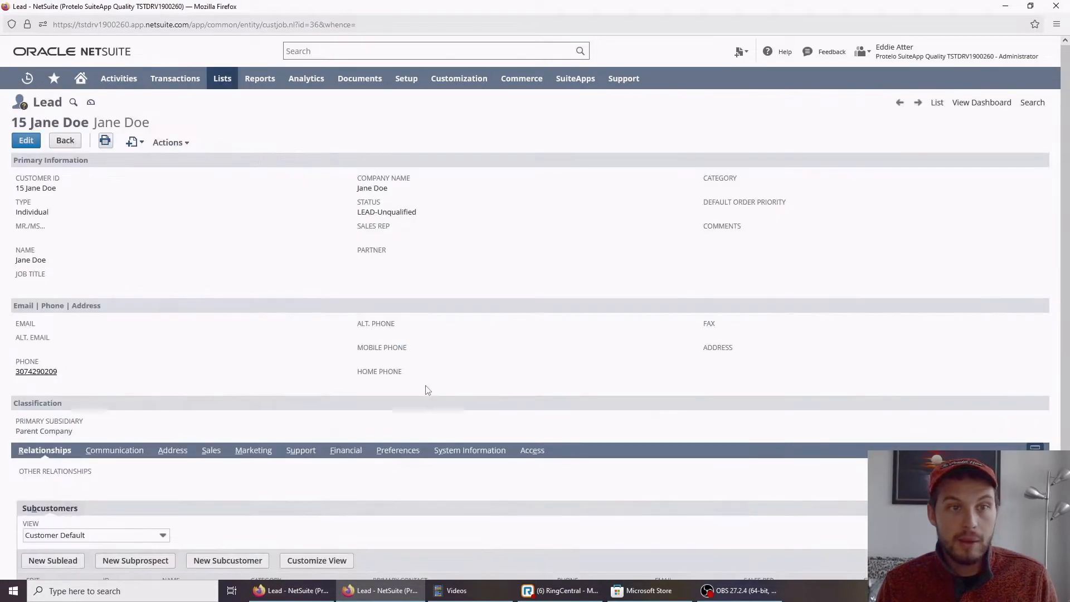
{"action": "double_click", "coordinate": [53, 122]}
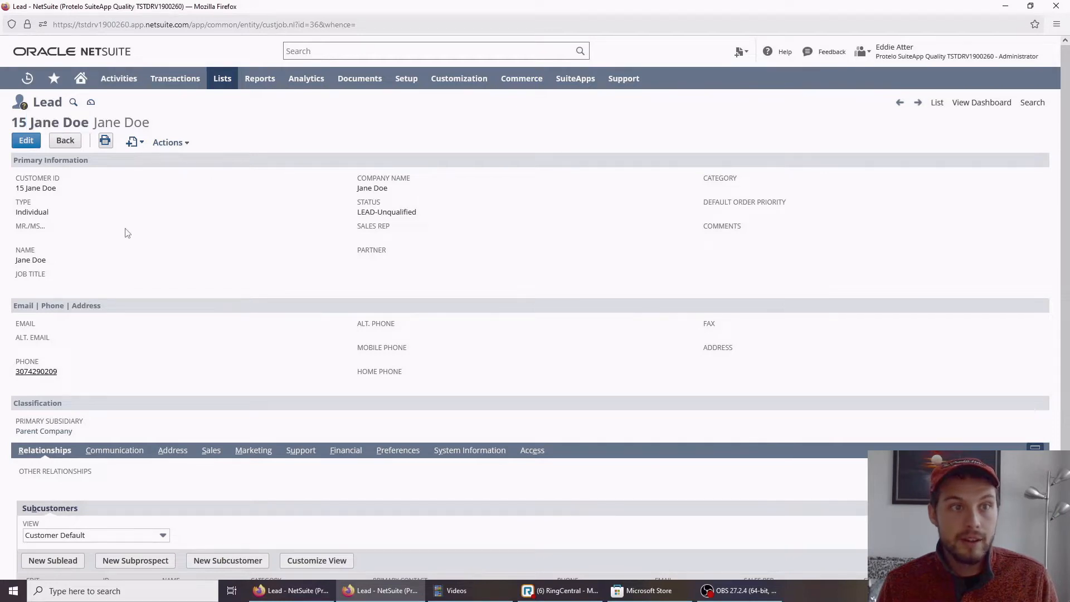
{"action": "scroll", "scroll_direction": "down", "scroll_amount": 3}
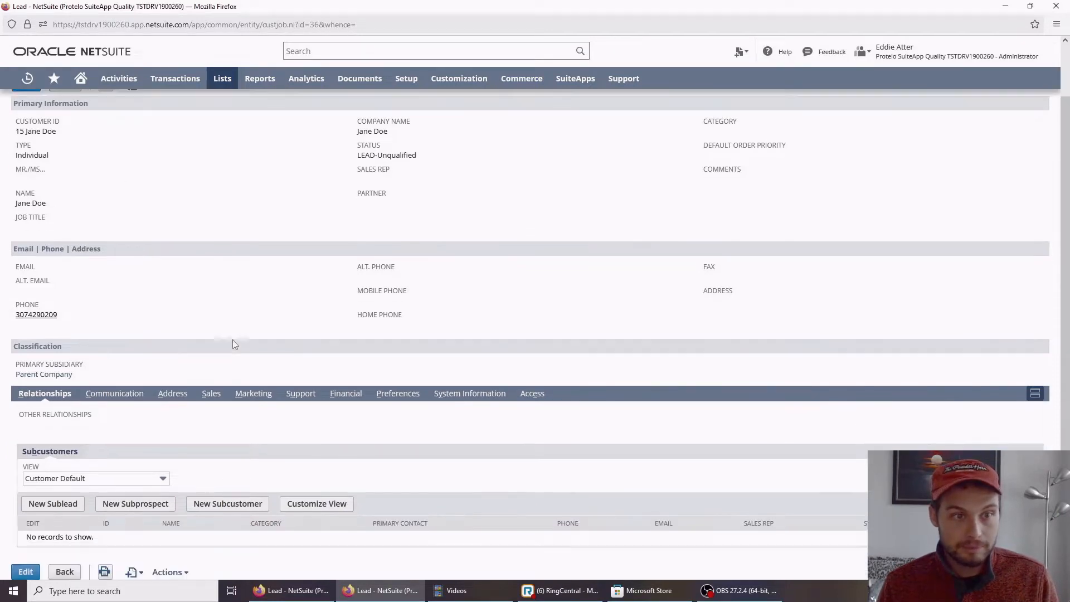
{"action": "mouse_move", "coordinate": [49, 324]}
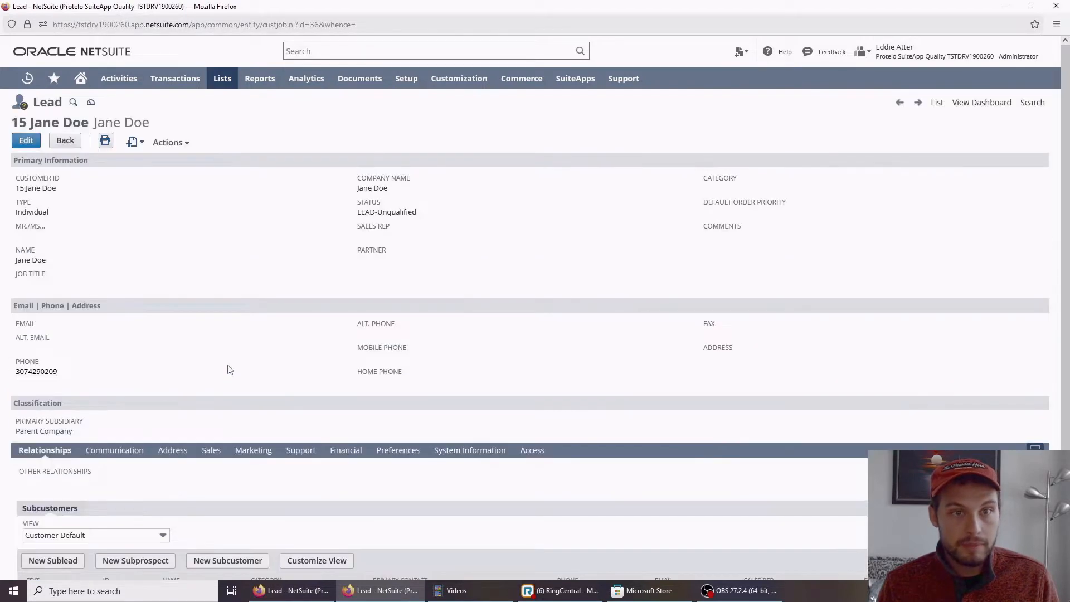
{"action": "mouse_move", "coordinate": [25, 378]}
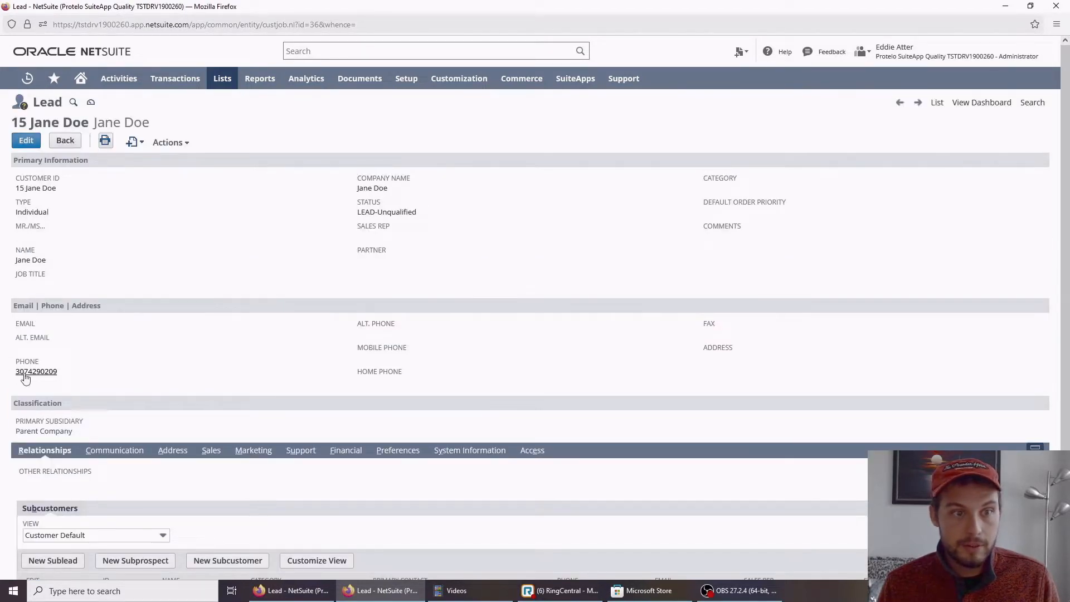
{"action": "mouse_move", "coordinate": [344, 389]}
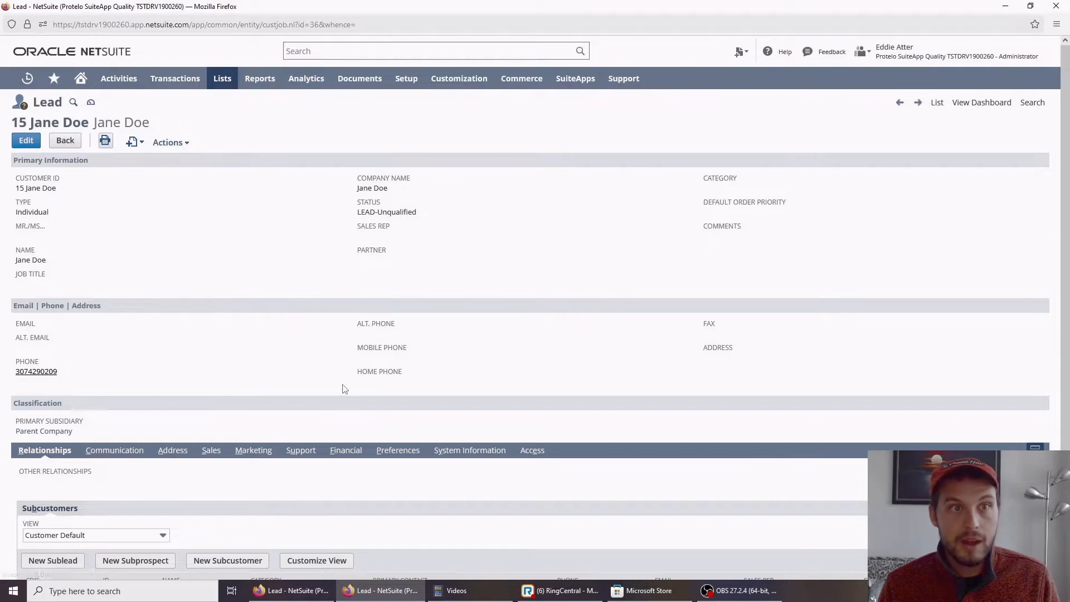
{"action": "mouse_move", "coordinate": [134, 290]}
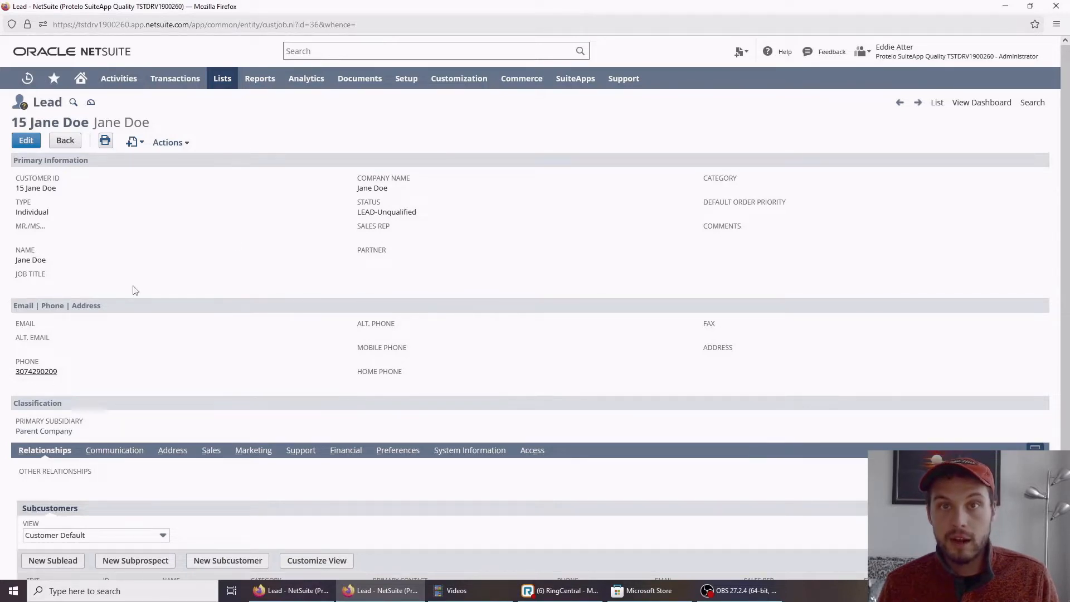
{"action": "mouse_move", "coordinate": [17, 379]}
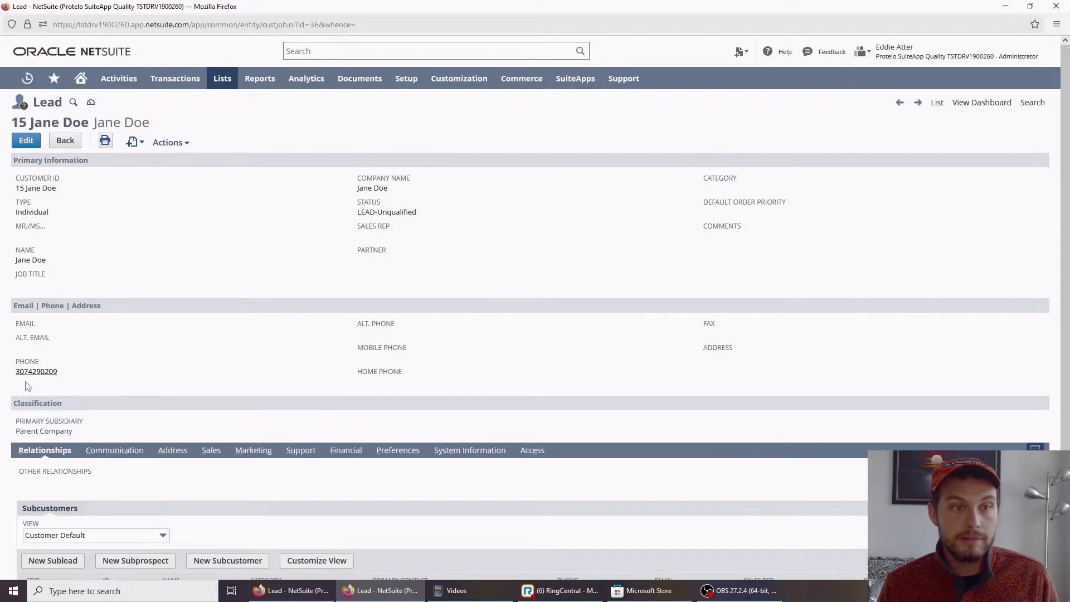
{"action": "mouse_move", "coordinate": [36, 391]}
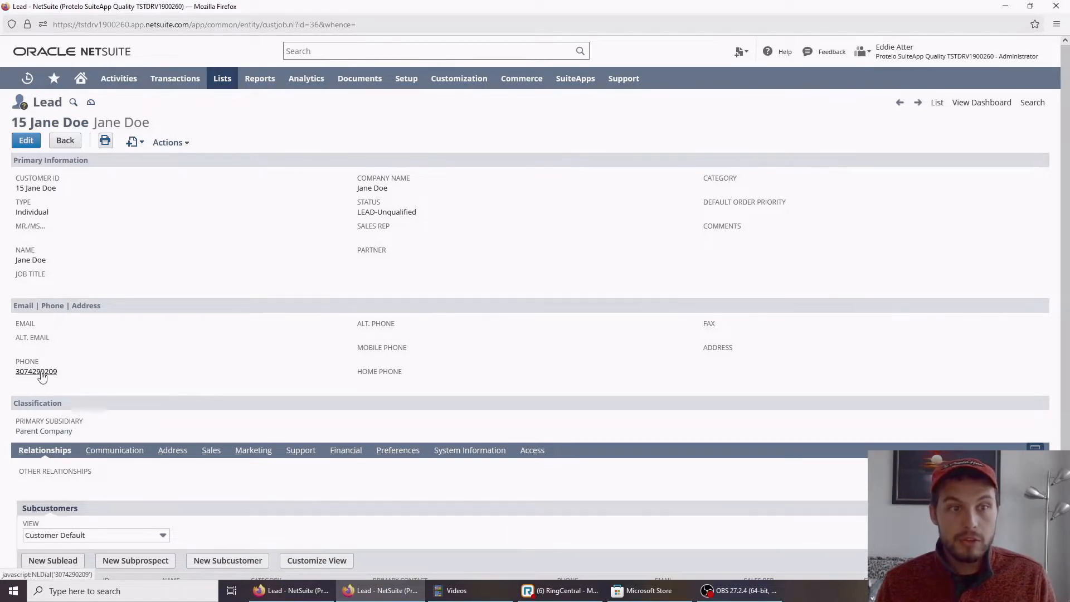
{"action": "left_click", "coordinate": [36, 371]}
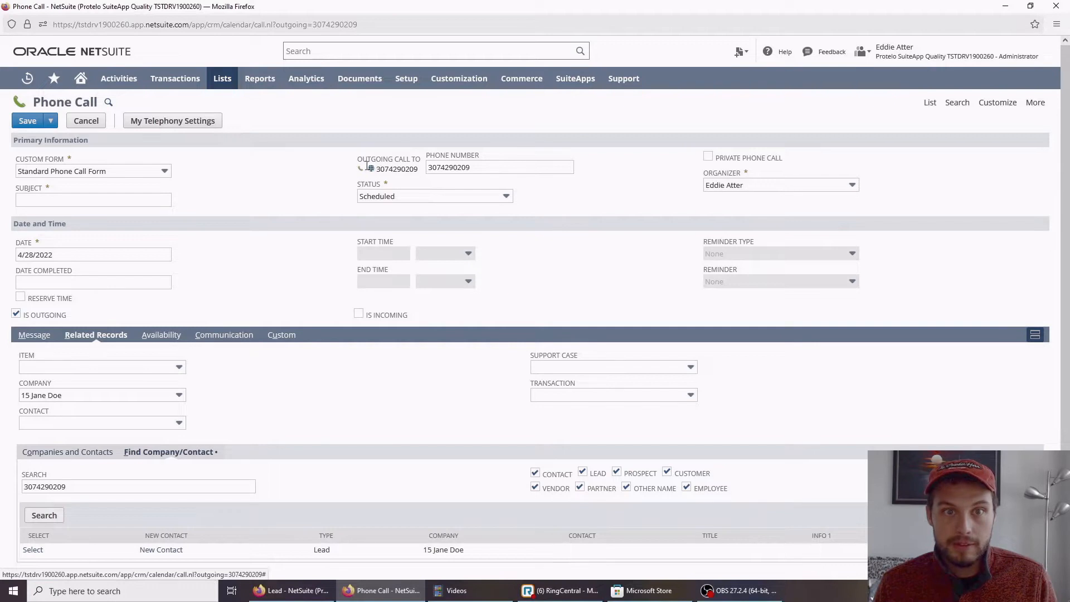
{"action": "mouse_move", "coordinate": [361, 172]}
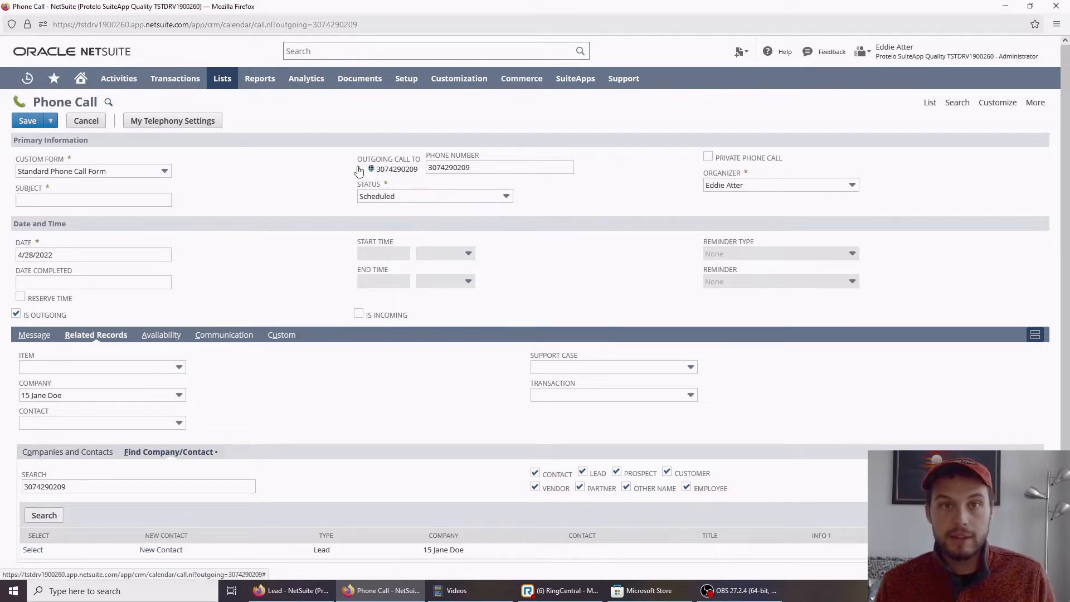
{"action": "mouse_move", "coordinate": [360, 170]}
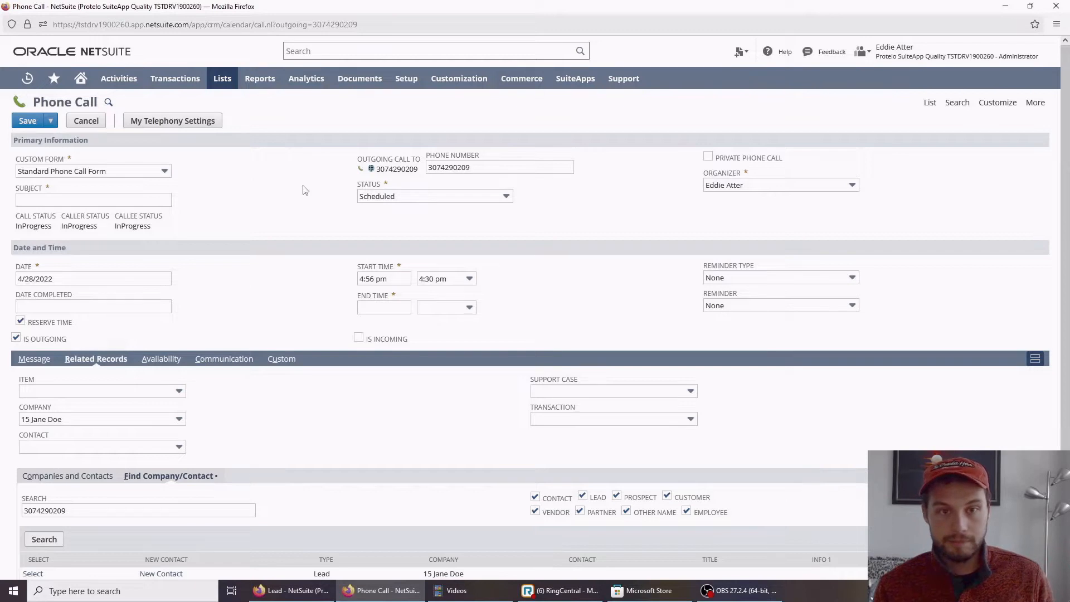
{"action": "left_click", "coordinate": [435, 195]}
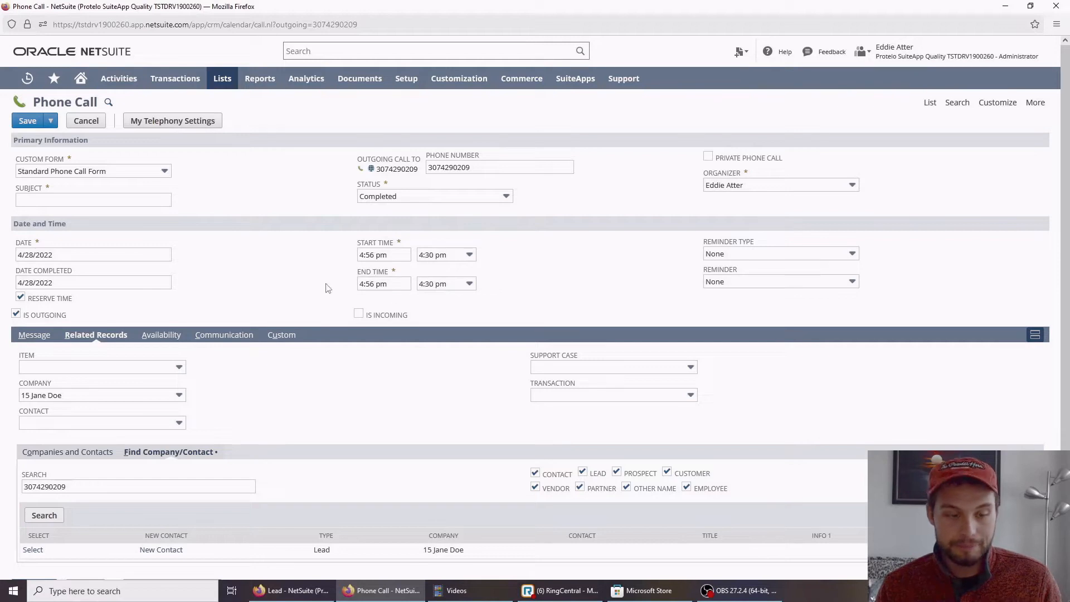
{"action": "mouse_move", "coordinate": [401, 218]}
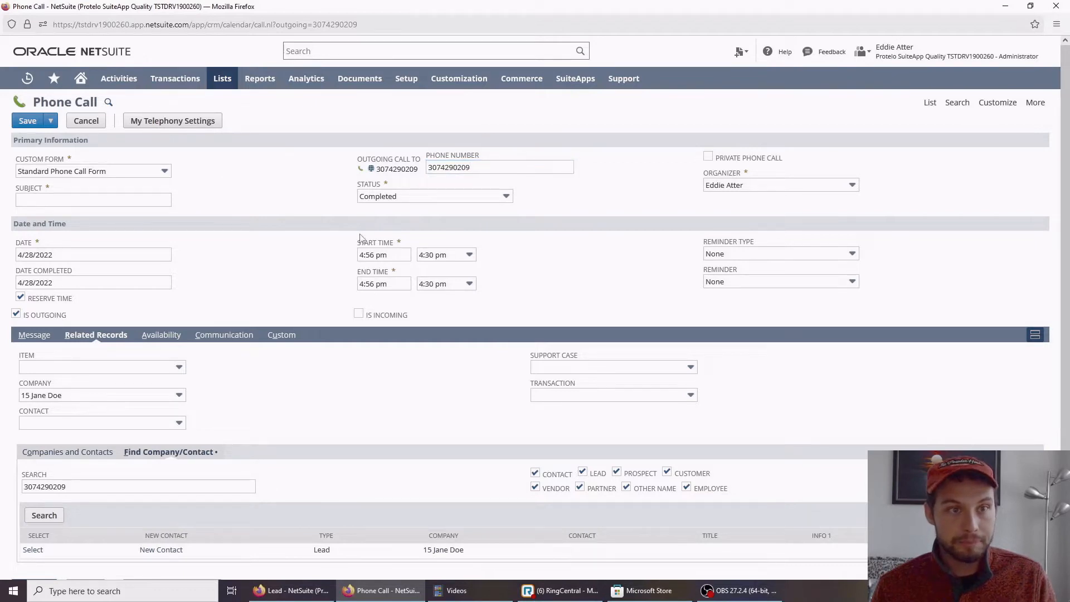
{"action": "mouse_move", "coordinate": [620, 331]}
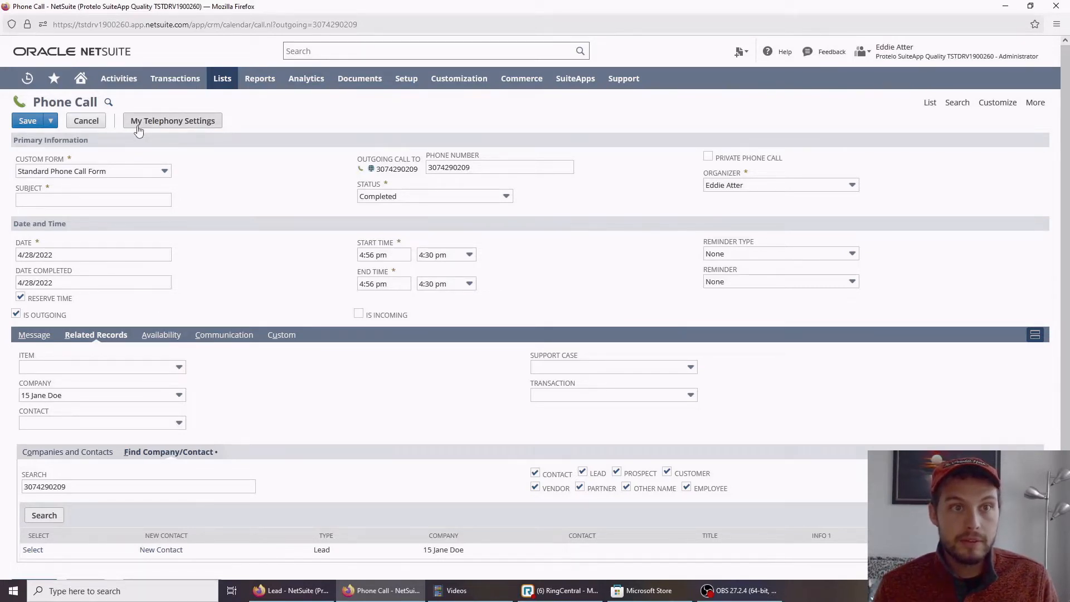
{"action": "left_click", "coordinate": [172, 121]}
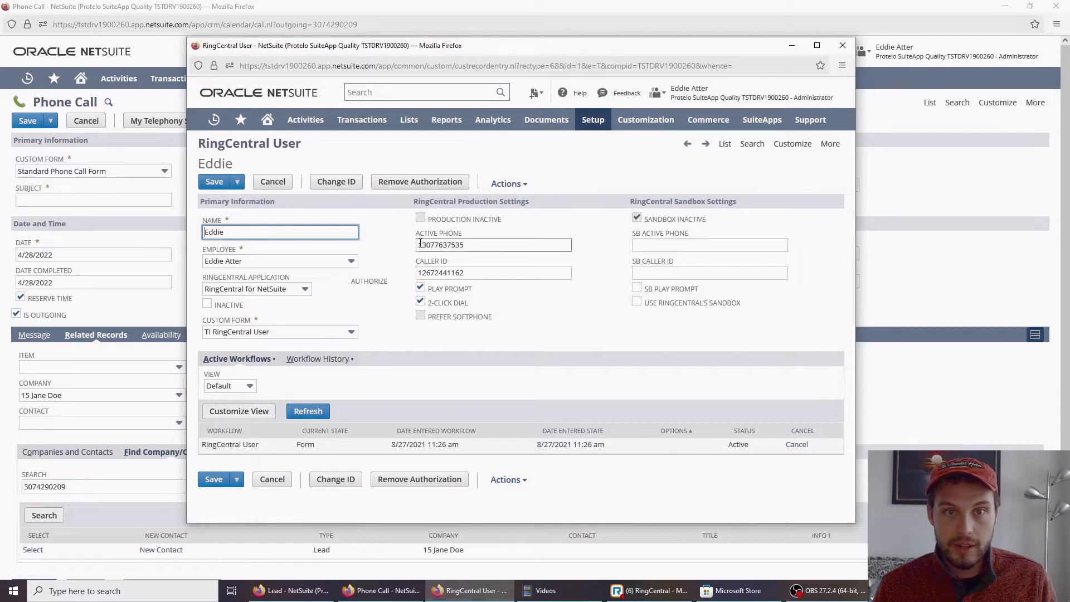
{"action": "left_click", "coordinate": [493, 245]}
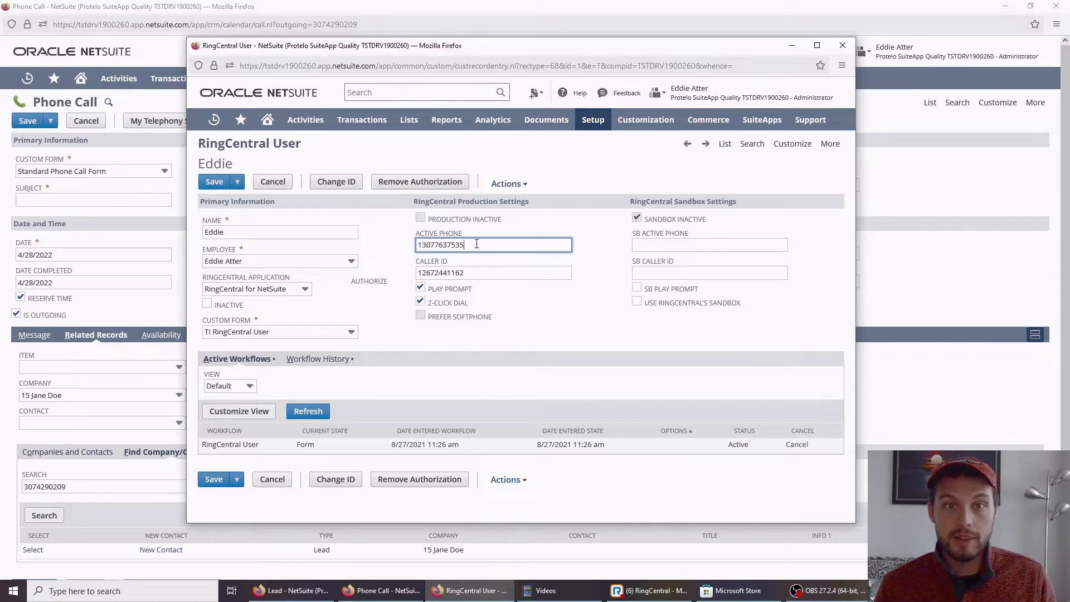
{"action": "double_click", "coordinate": [452, 272]}
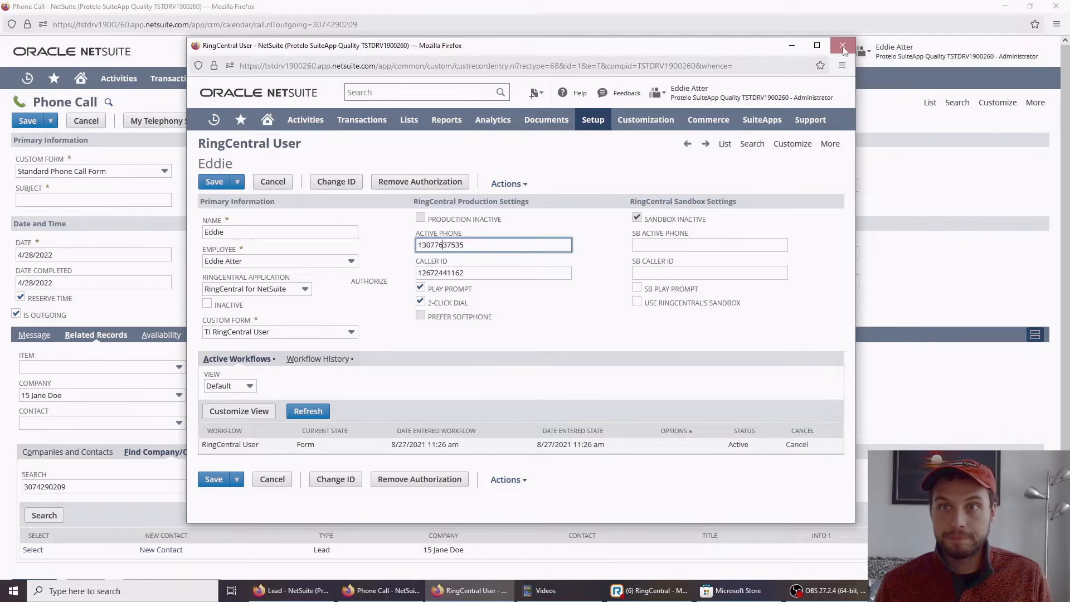
{"action": "left_click", "coordinate": [843, 45]}
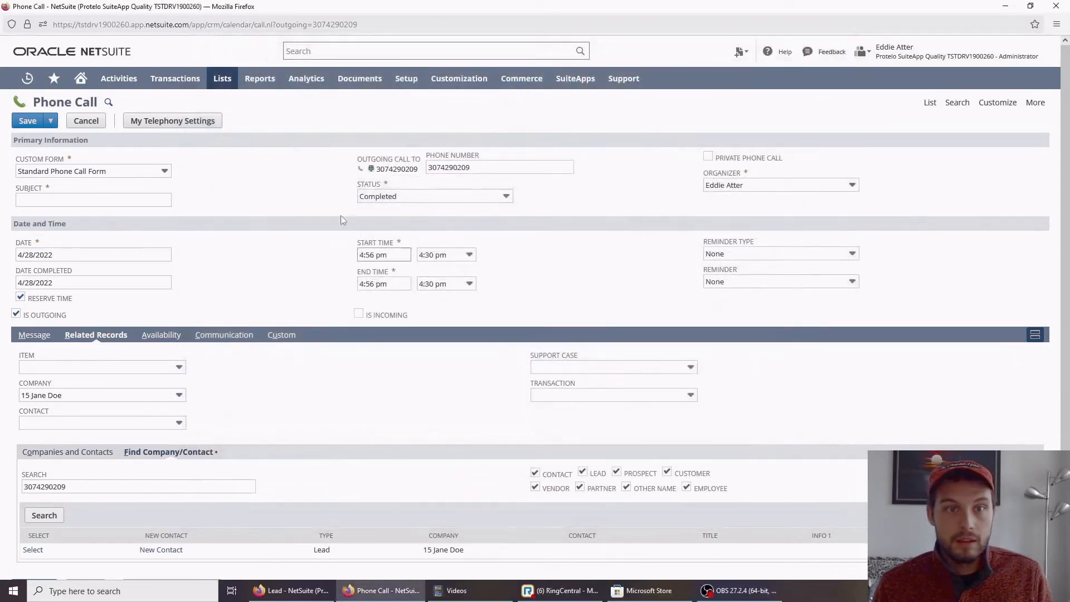
{"action": "mouse_move", "coordinate": [370, 169]}
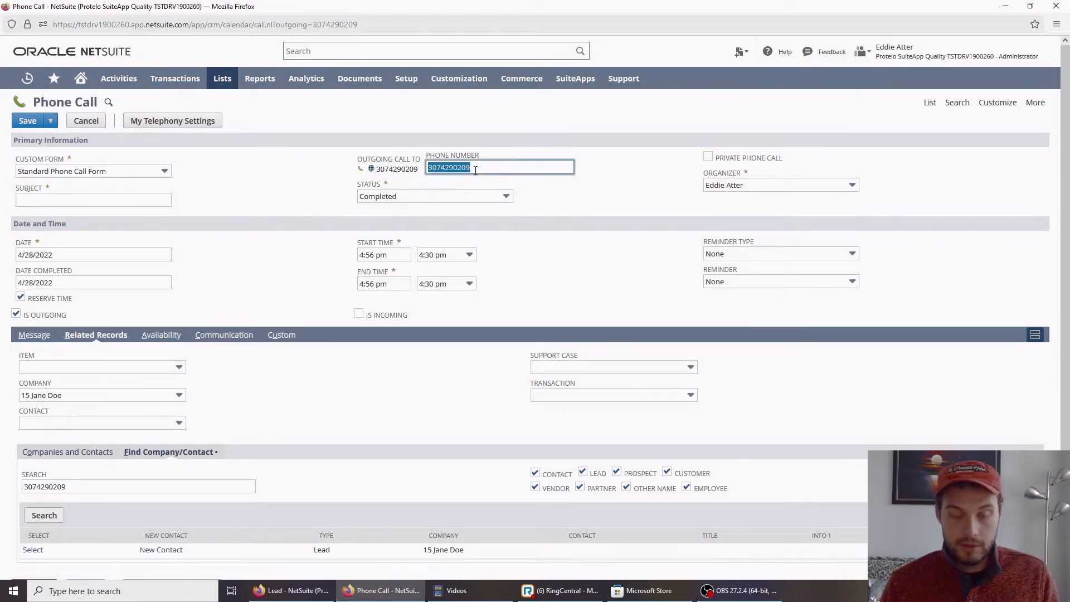
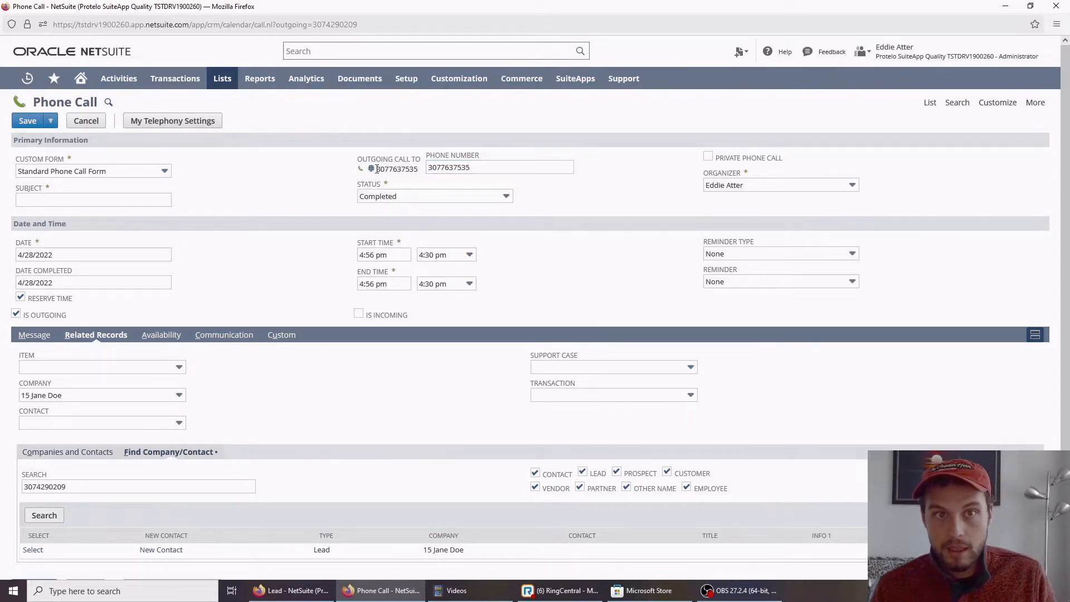
{"action": "mouse_move", "coordinate": [363, 168]}
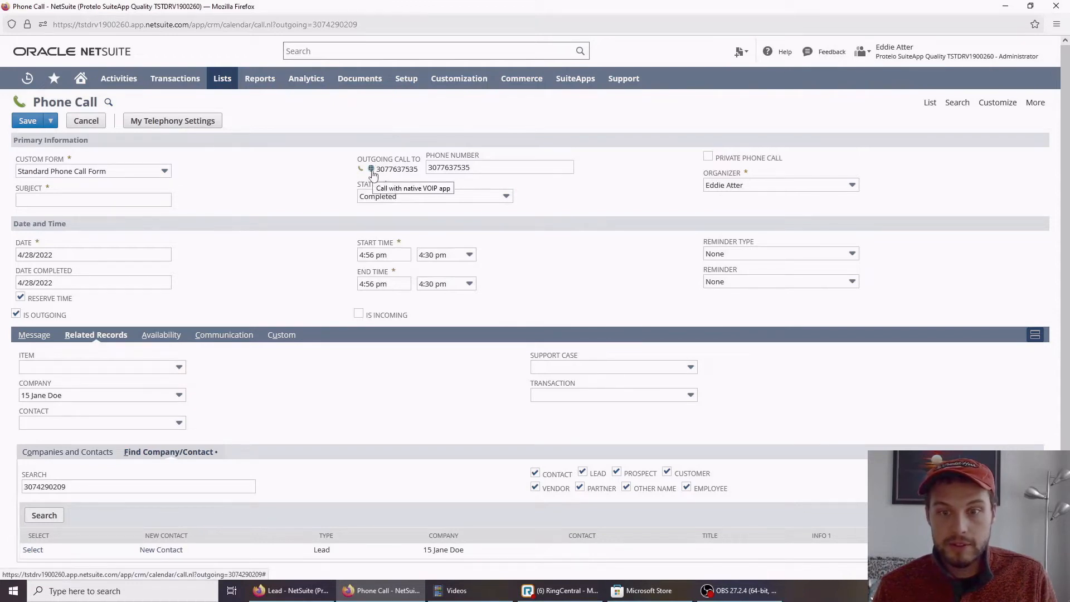
{"action": "left_click", "coordinate": [363, 168]}
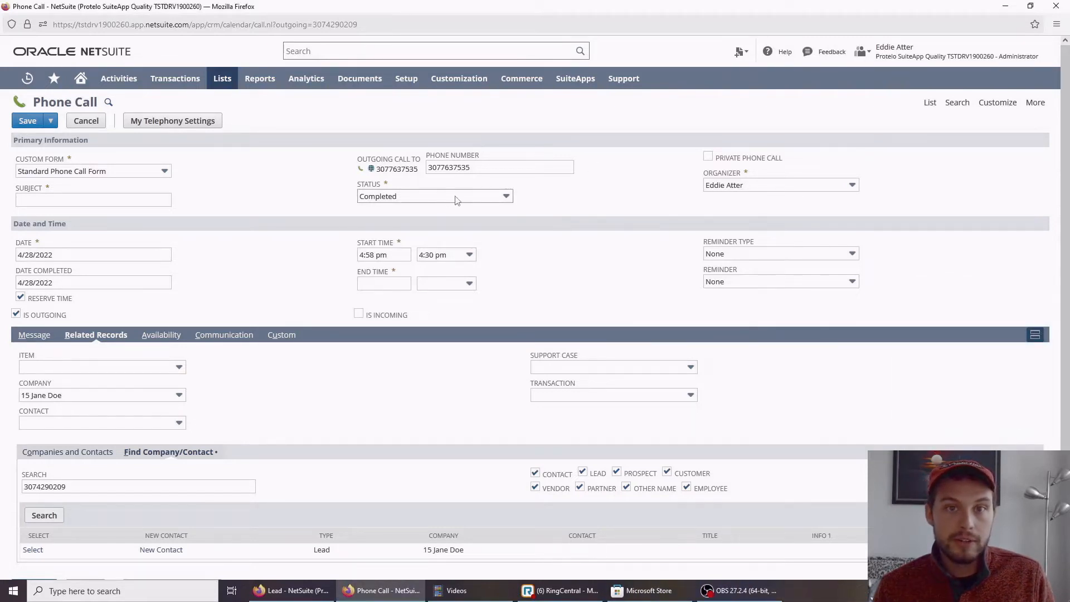
{"action": "left_click", "coordinate": [499, 167]}
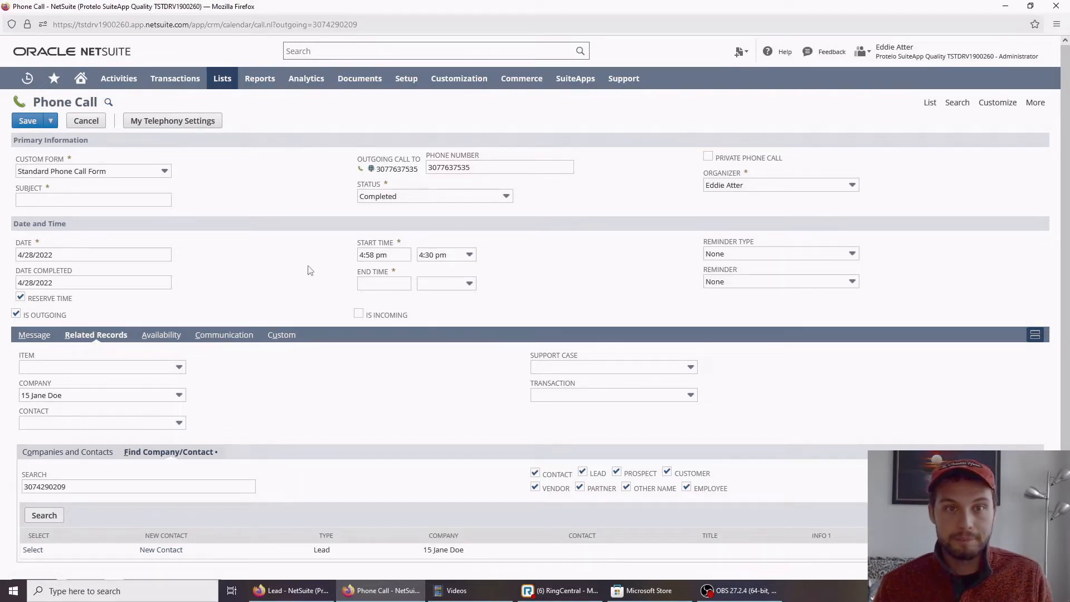
{"action": "mouse_move", "coordinate": [264, 179]}
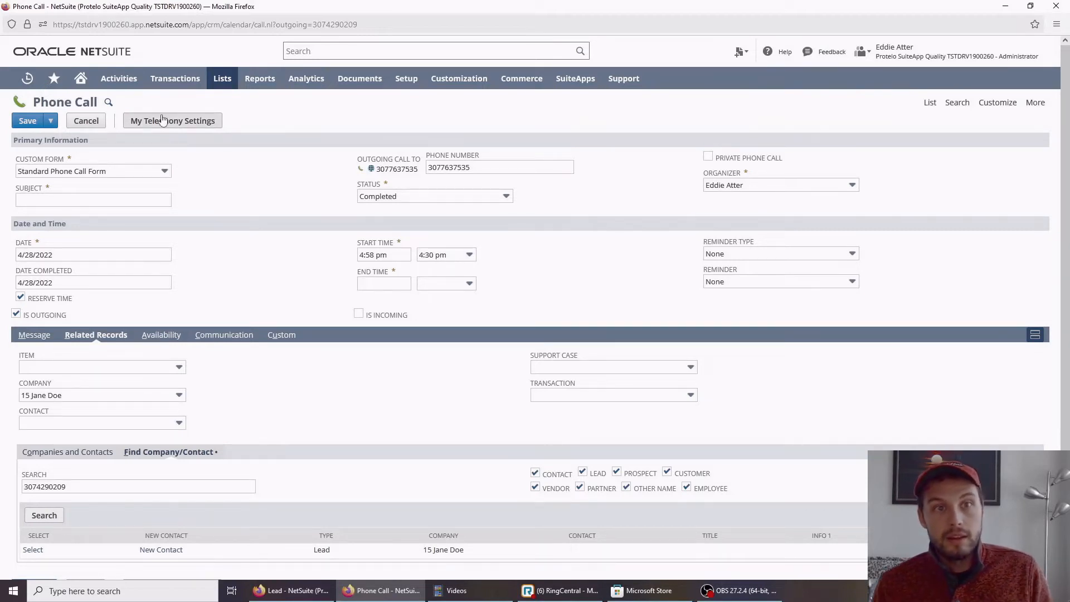
Reopen Eddie's RingCentral User settings, turn Play Prompt on and 2-Click Dial off, and save.
{"action": "left_click", "coordinate": [172, 120]}
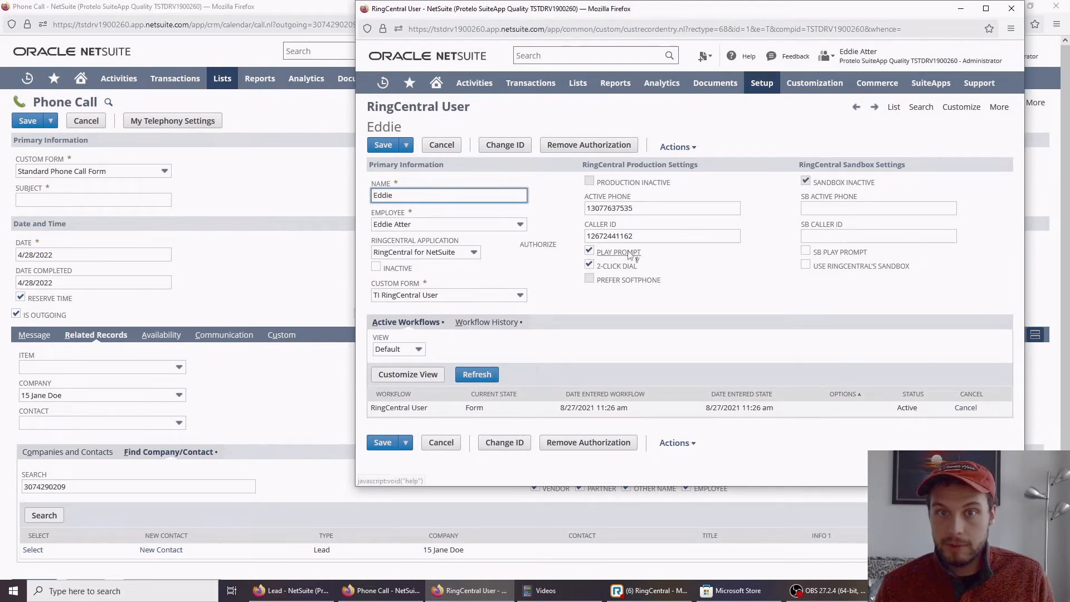
{"action": "left_click", "coordinate": [589, 252]}
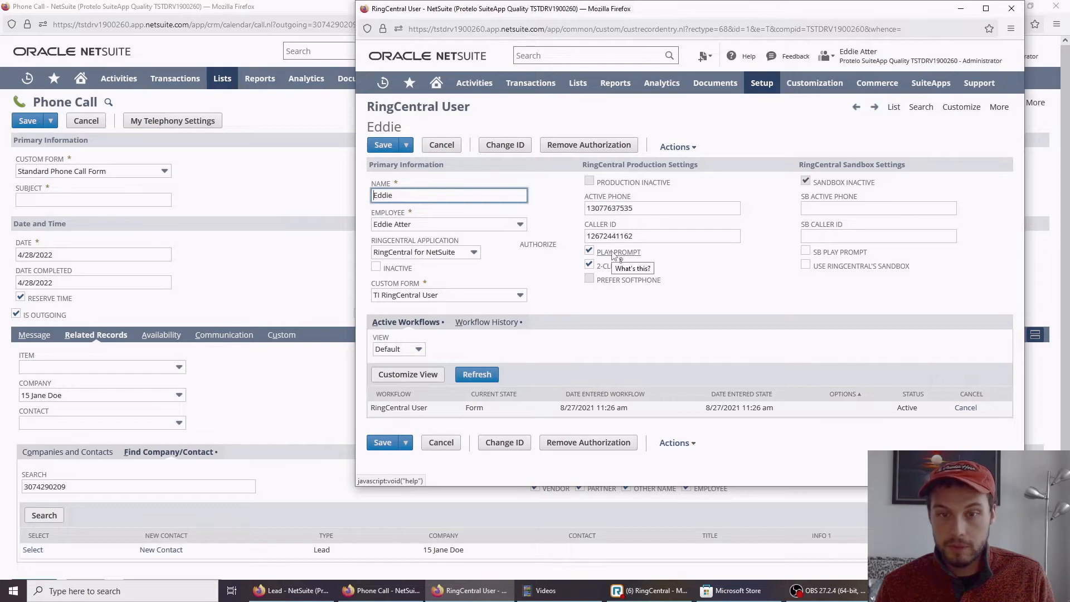
{"action": "mouse_move", "coordinate": [595, 260]}
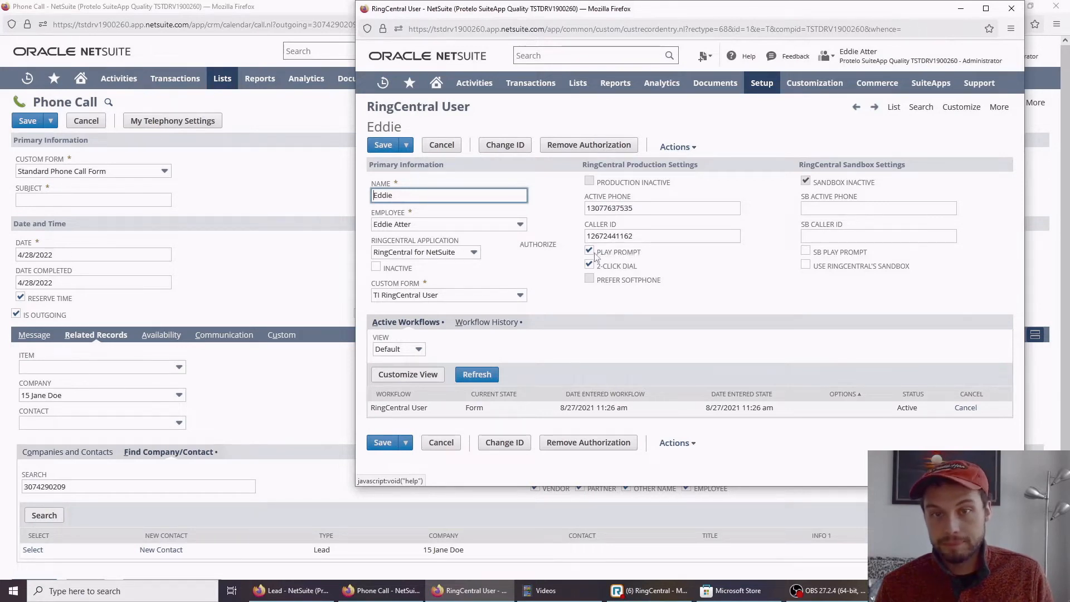
{"action": "left_click", "coordinate": [589, 266]}
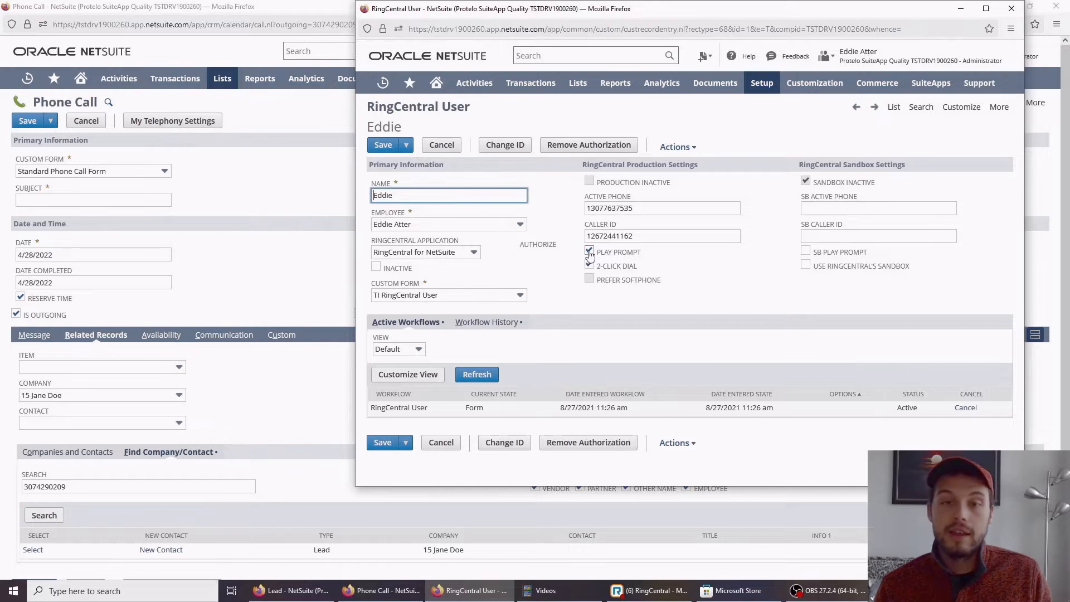
{"action": "left_click", "coordinate": [590, 266]}
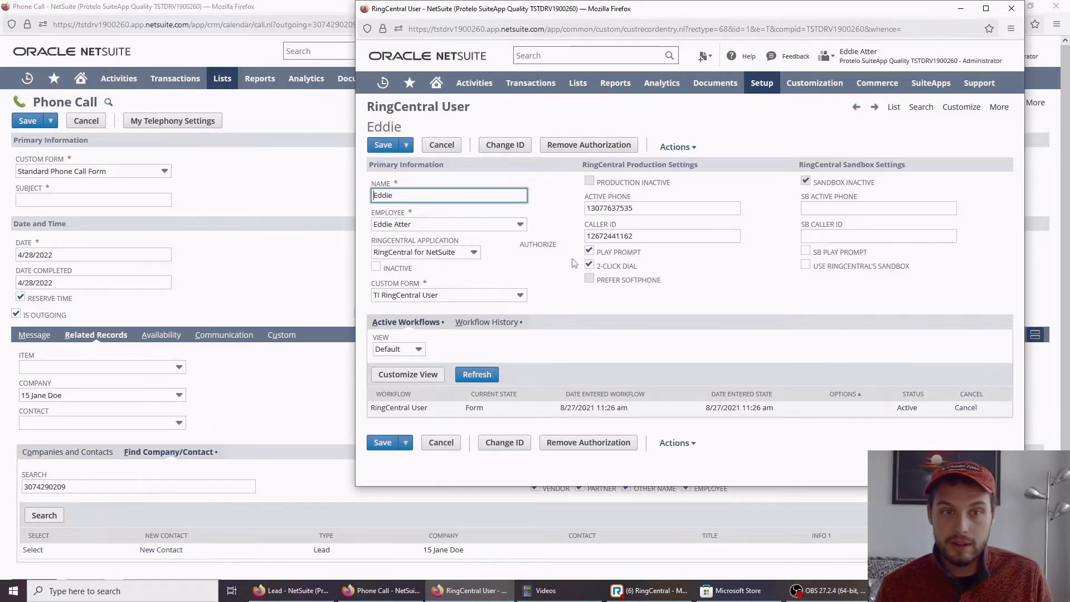
{"action": "left_click", "coordinate": [589, 266]}
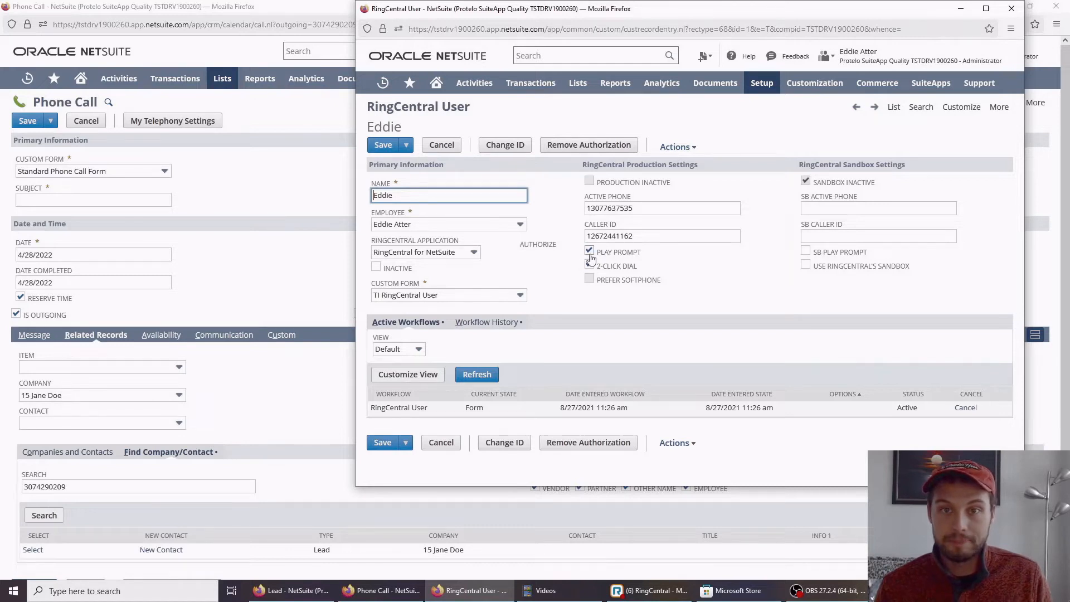
{"action": "left_click", "coordinate": [589, 266]}
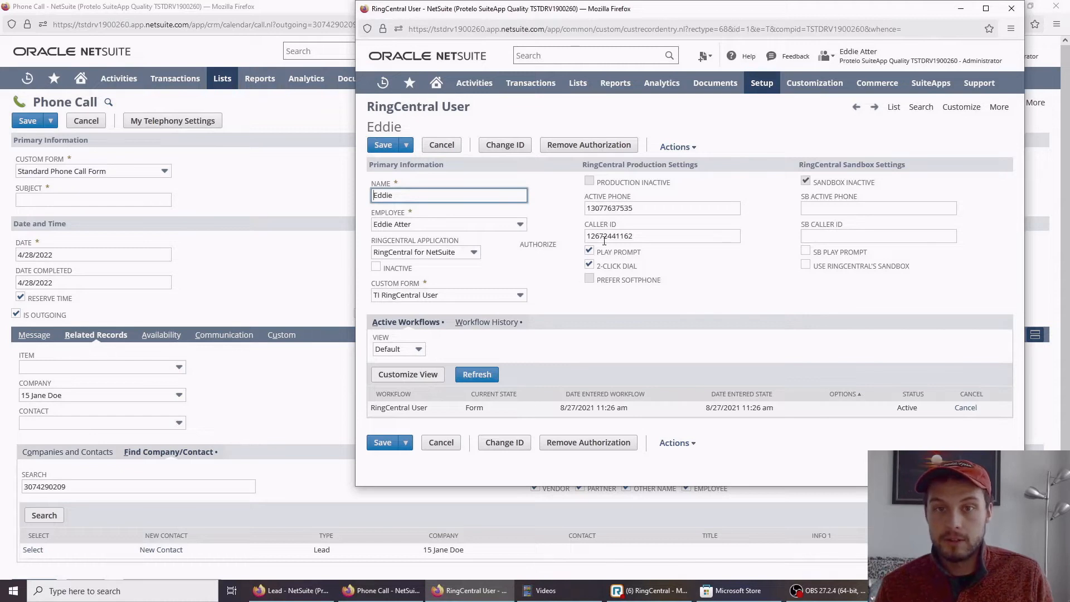
{"action": "left_click", "coordinate": [590, 266]}
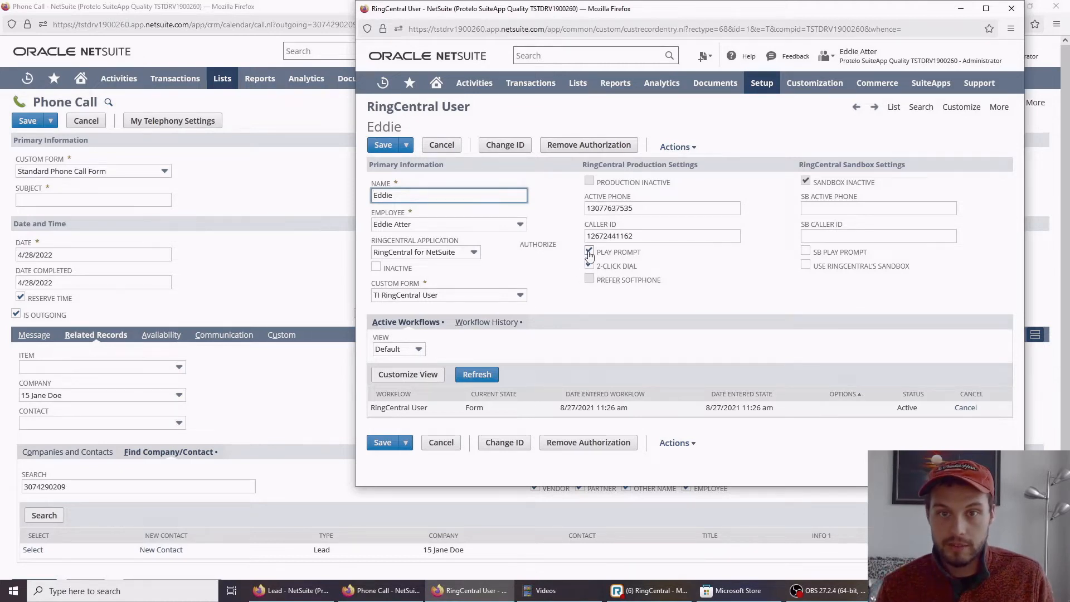
{"action": "left_click", "coordinate": [588, 266]}
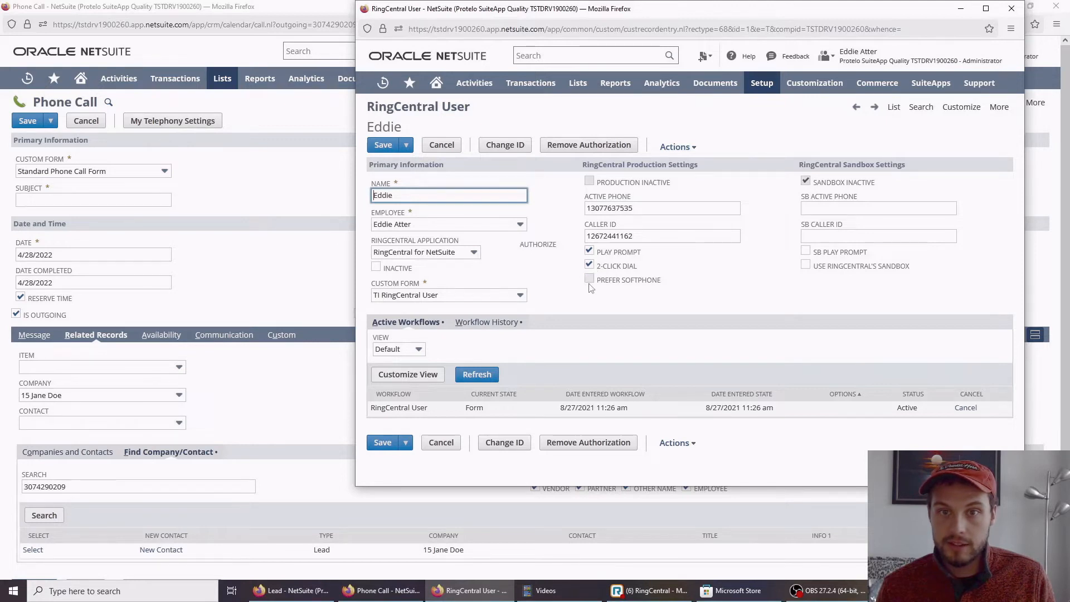
{"action": "left_click", "coordinate": [589, 266]}
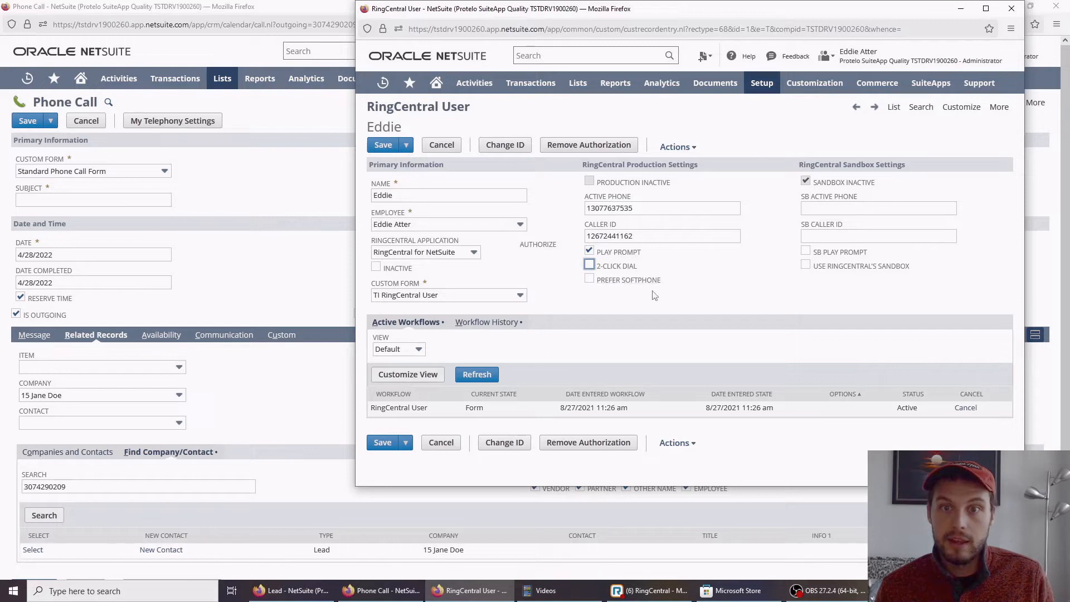
{"action": "mouse_move", "coordinate": [624, 293]}
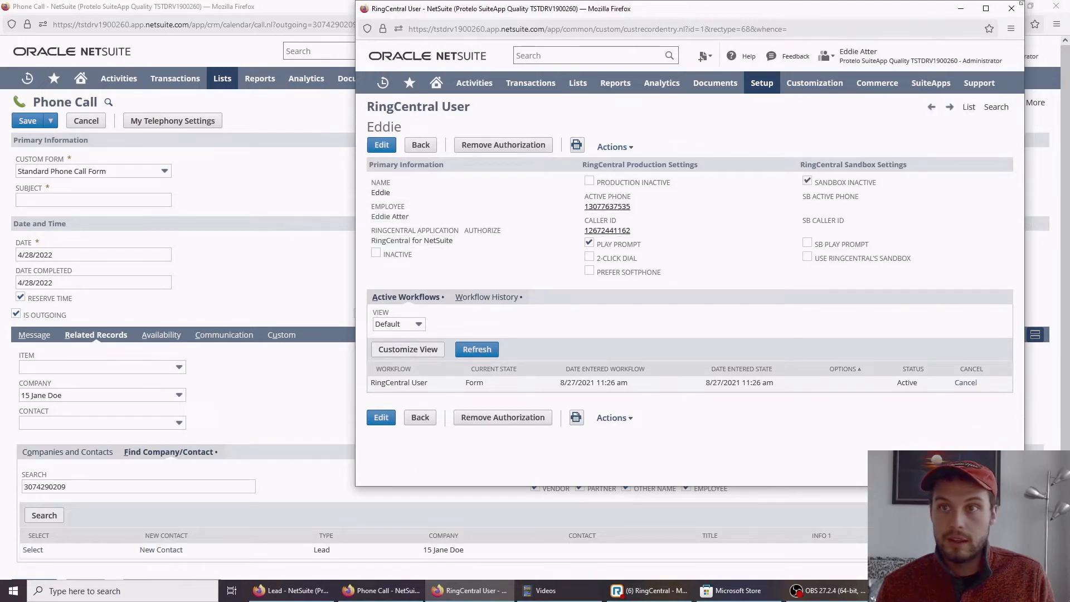
{"action": "left_click", "coordinate": [1010, 10]}
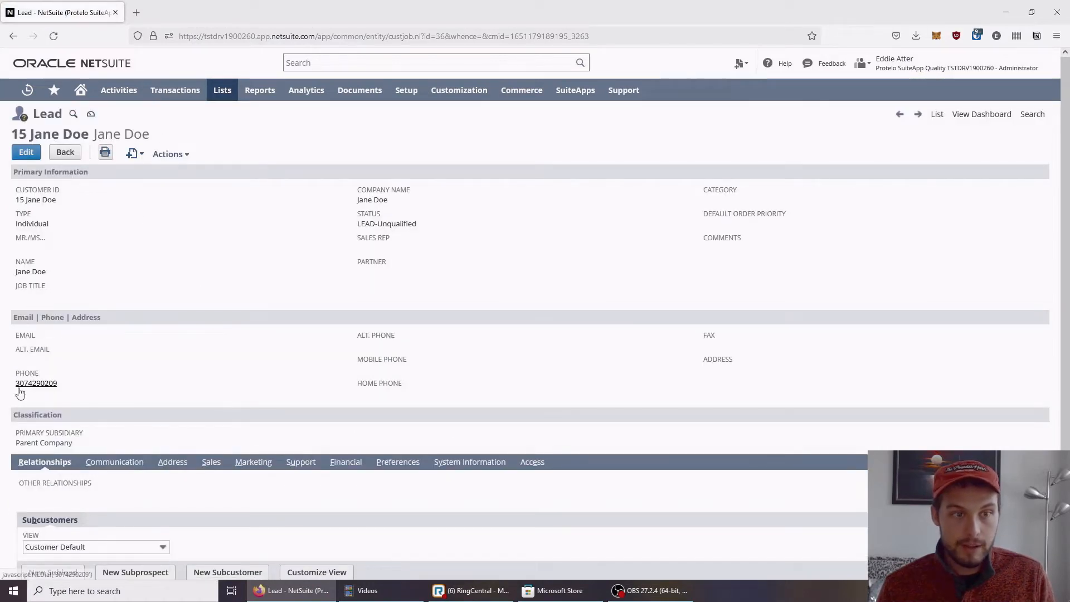
{"action": "mouse_move", "coordinate": [28, 391]}
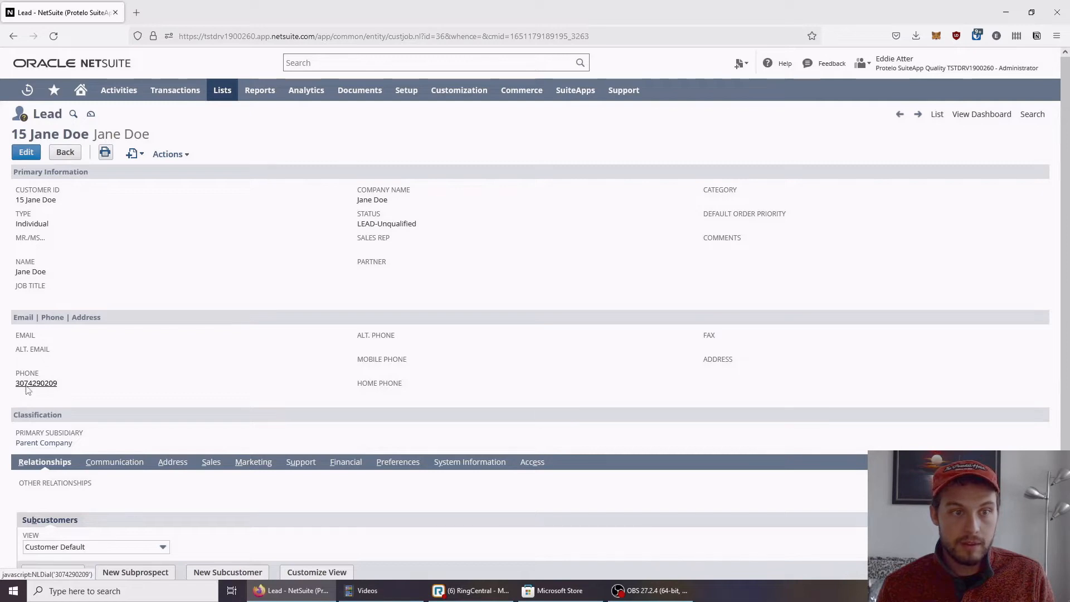
{"action": "left_click", "coordinate": [36, 383]}
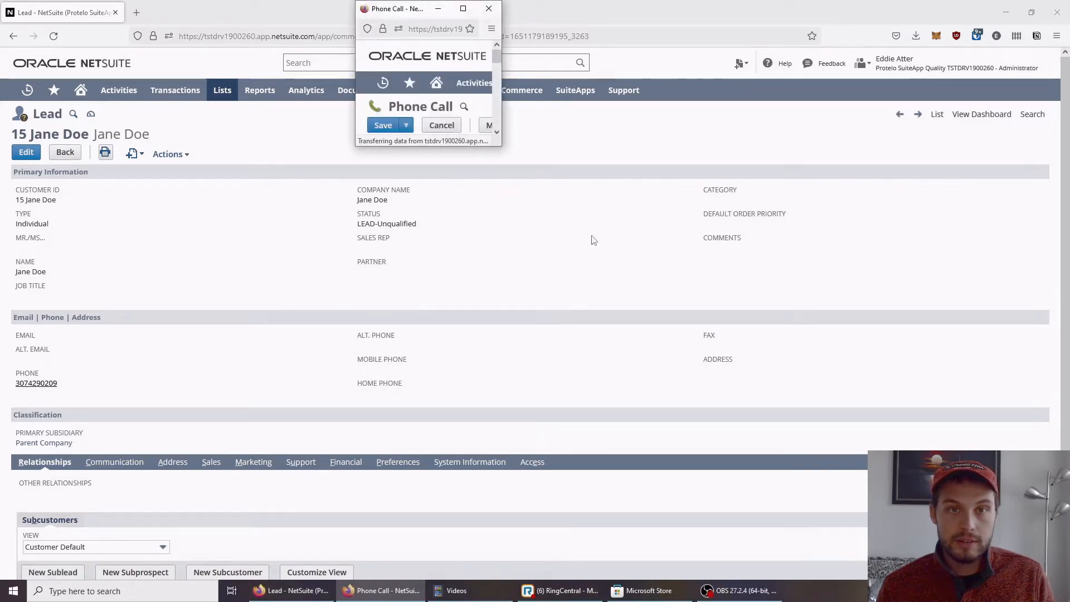
{"action": "left_click", "coordinate": [463, 9]}
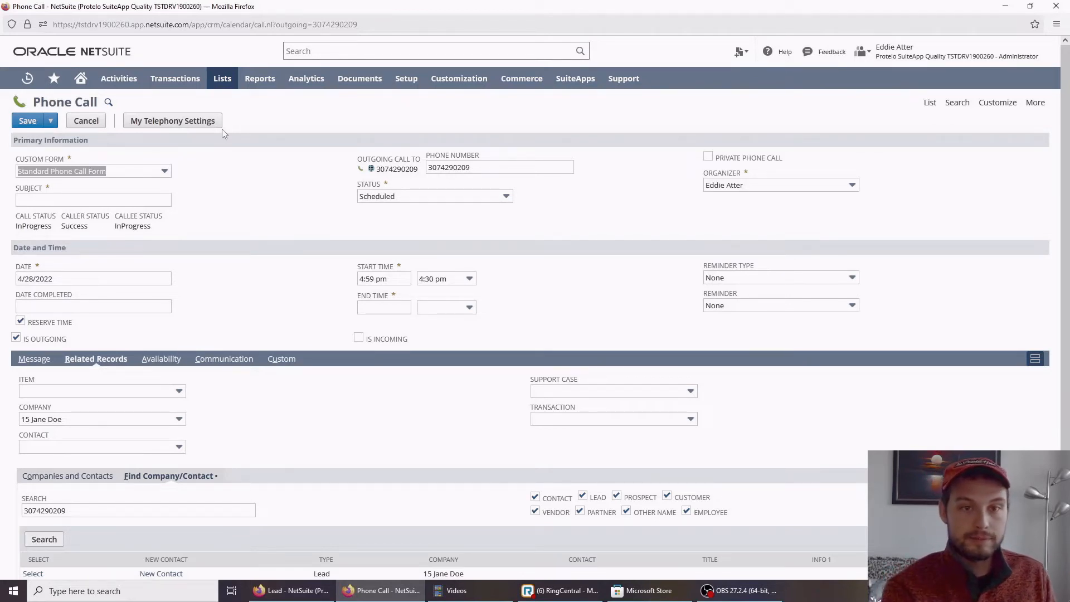
{"action": "left_click", "coordinate": [434, 196]}
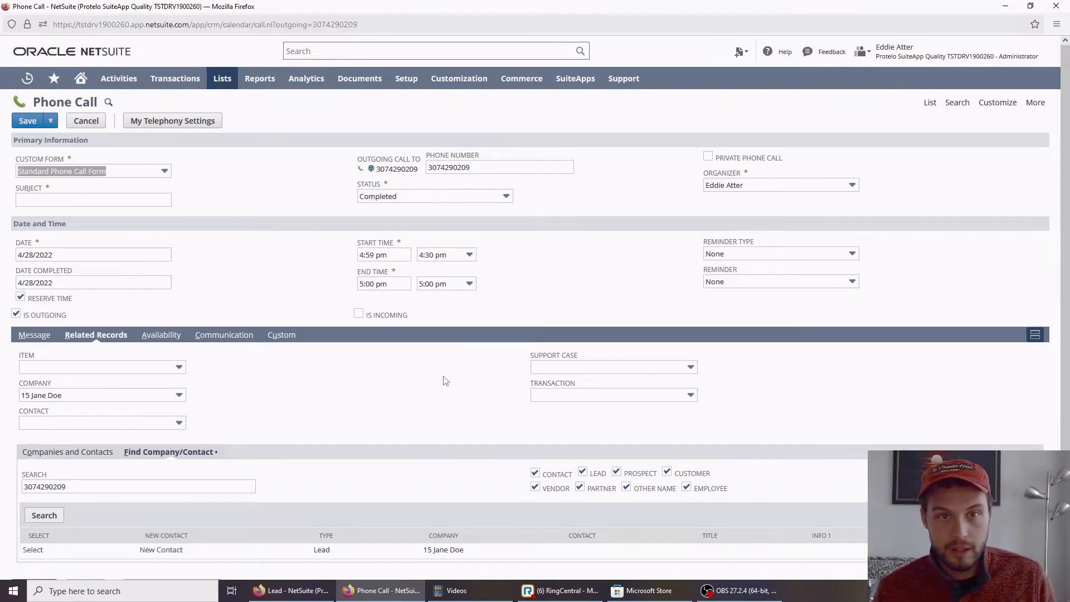
{"action": "left_click", "coordinate": [384, 283]}
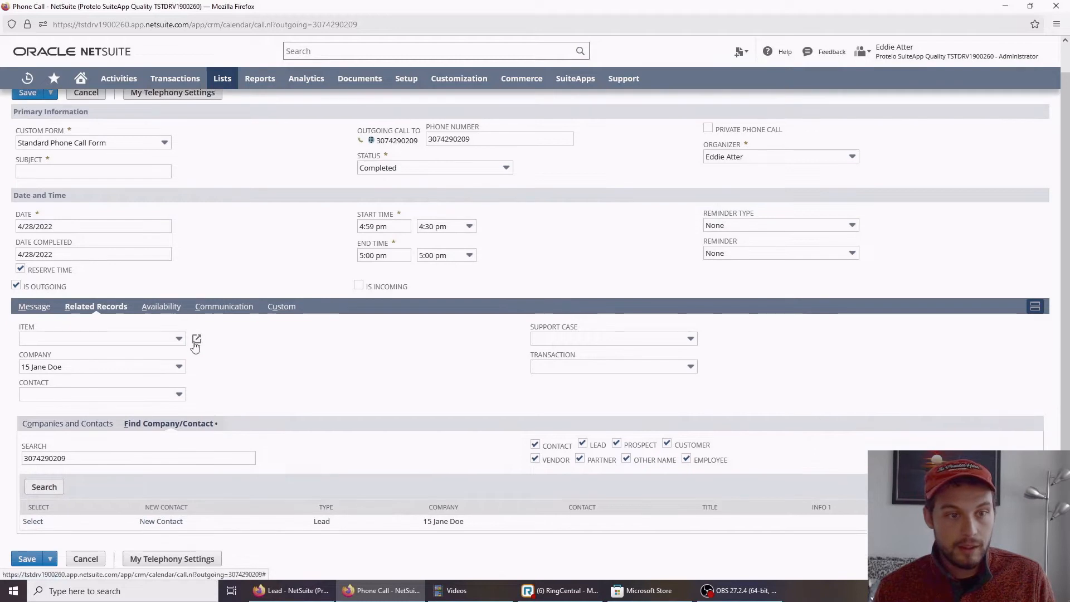
Enter the message 'Called lead.' and subject 'Jane Doe - Lead Call', then save the call.
{"action": "left_click", "coordinate": [34, 306]}
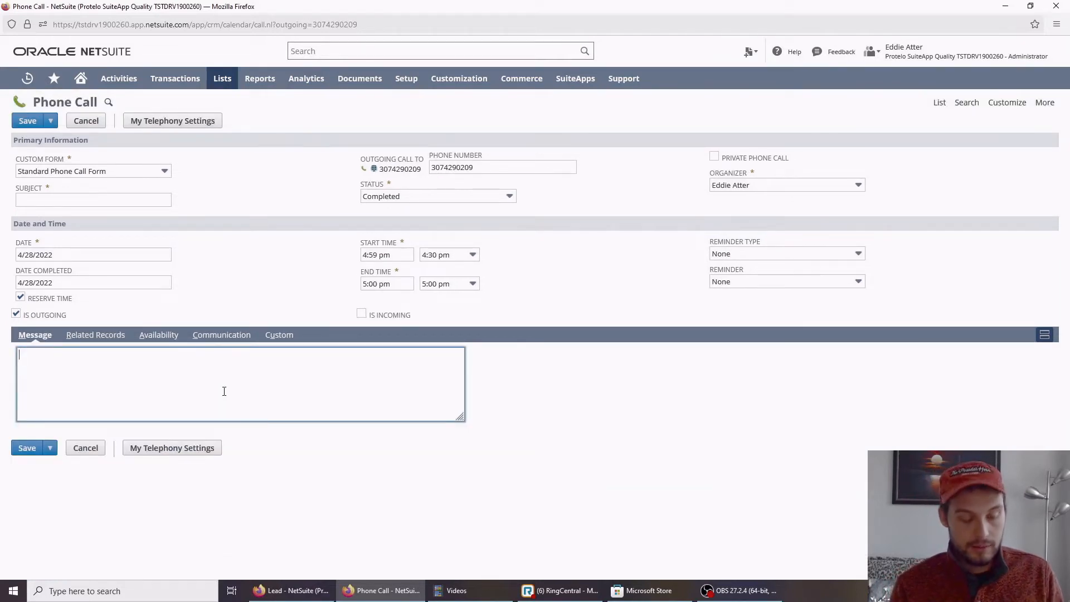
{"action": "type", "text": "Called lead."}
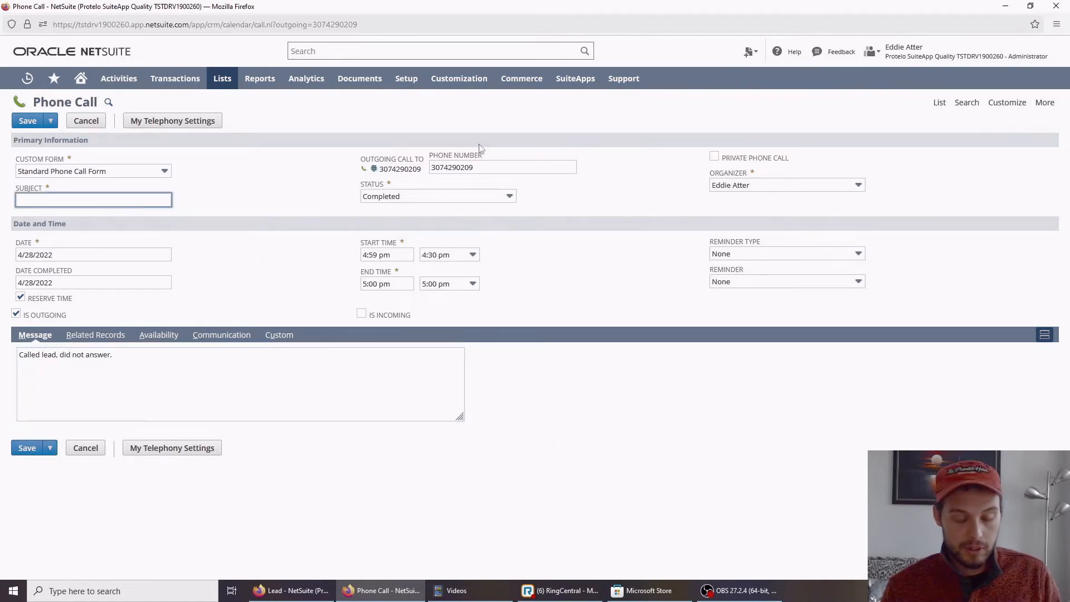
{"action": "type", "text": "Jane Doe -"}
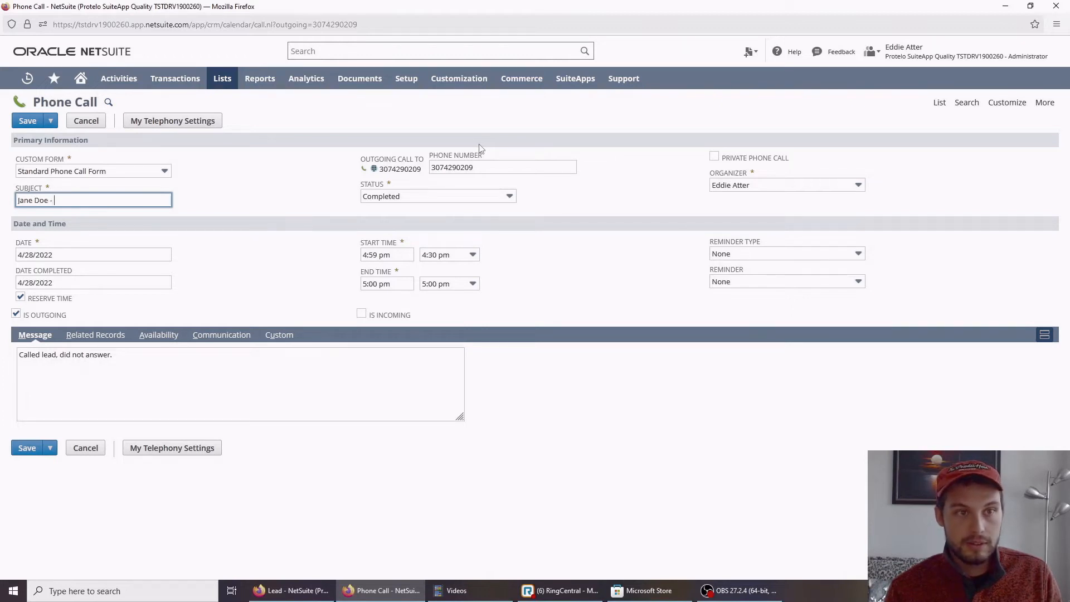
{"action": "type", "text": "Lead C"}
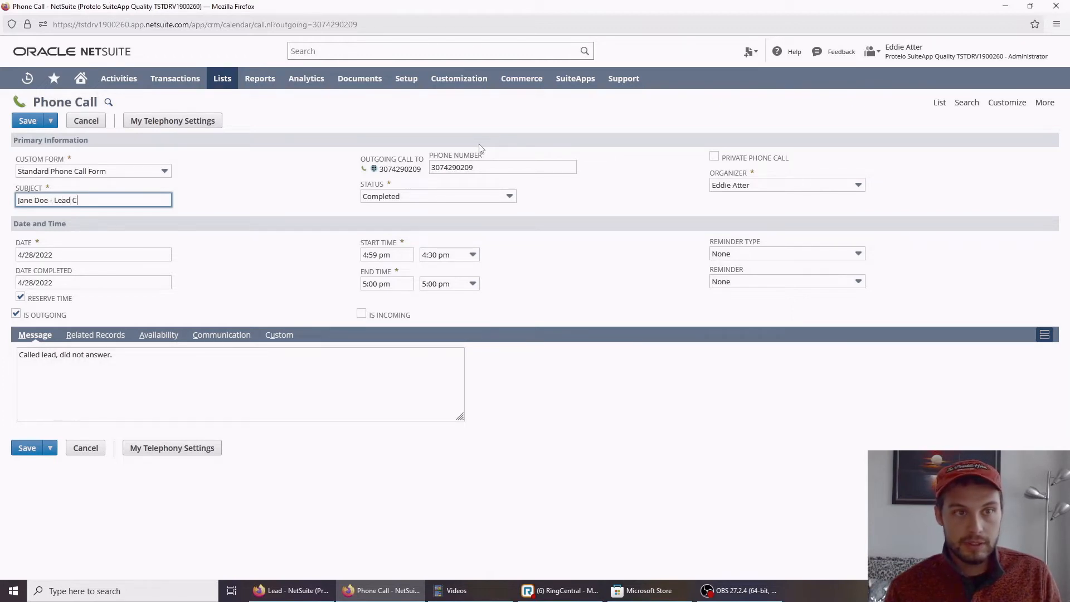
{"action": "type", "text": "all"}
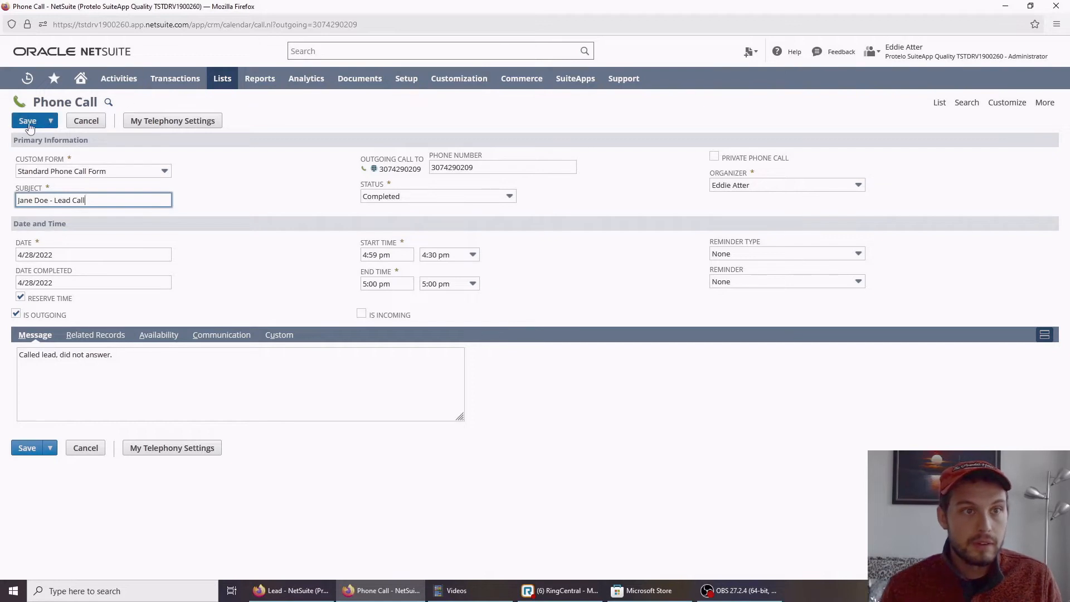
{"action": "left_click", "coordinate": [29, 120]}
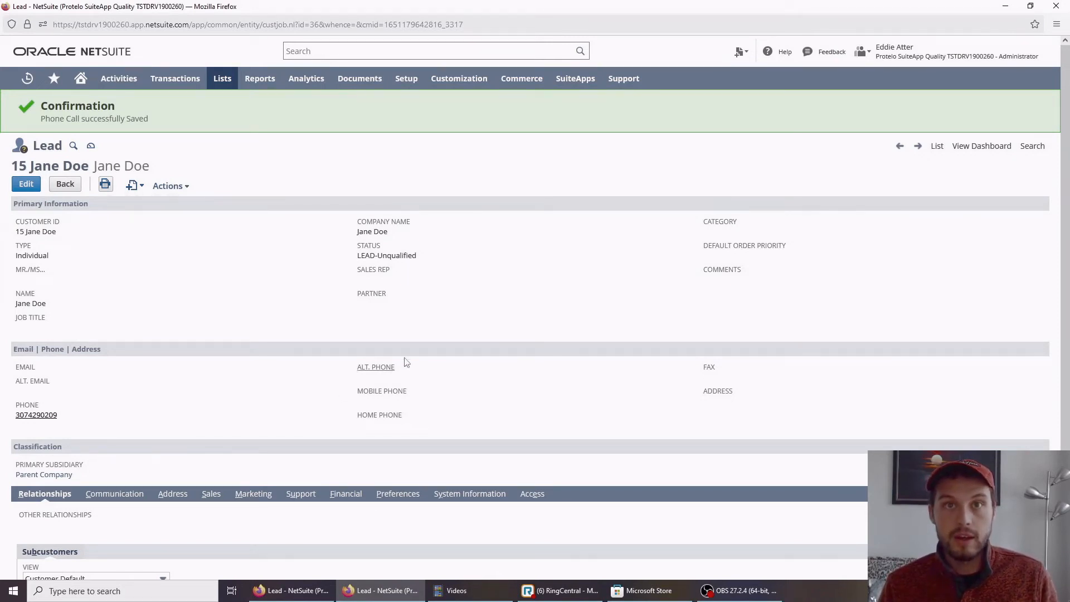
{"action": "mouse_move", "coordinate": [563, 363]}
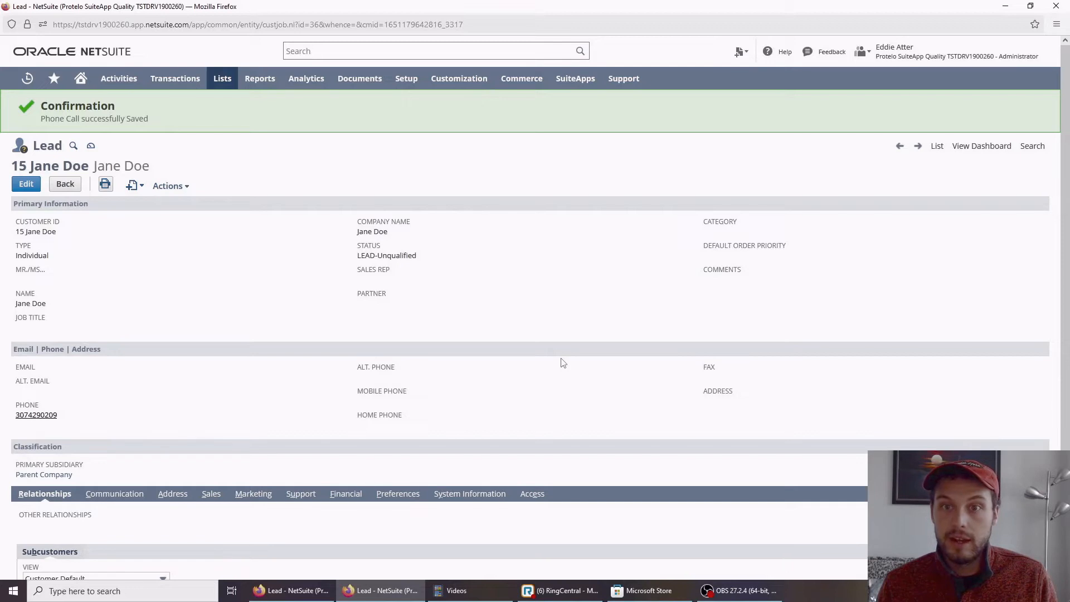
{"action": "mouse_move", "coordinate": [668, 461]}
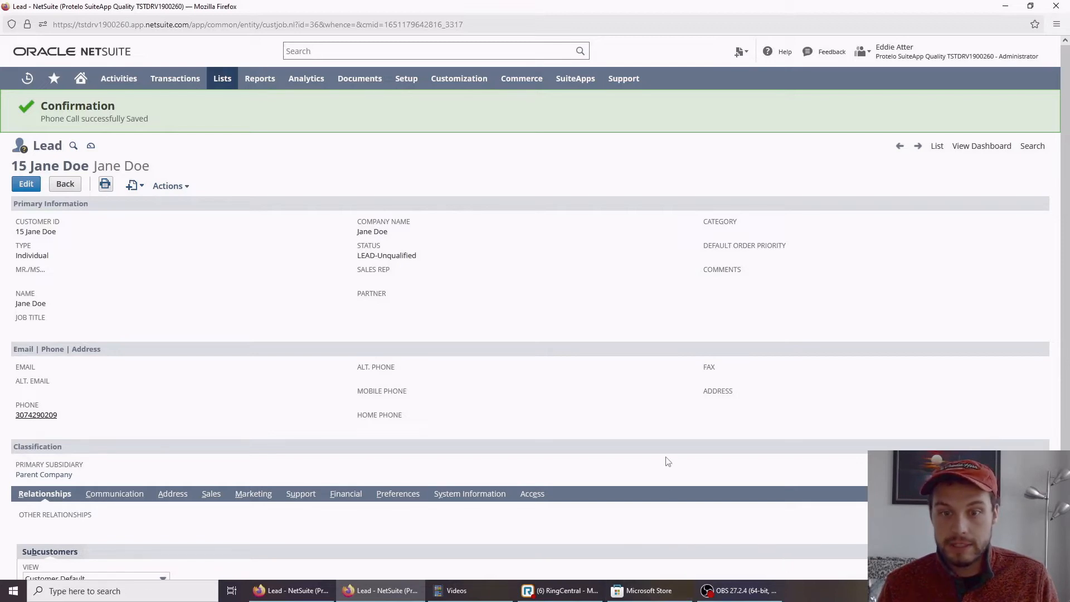
{"action": "mouse_move", "coordinate": [325, 334]}
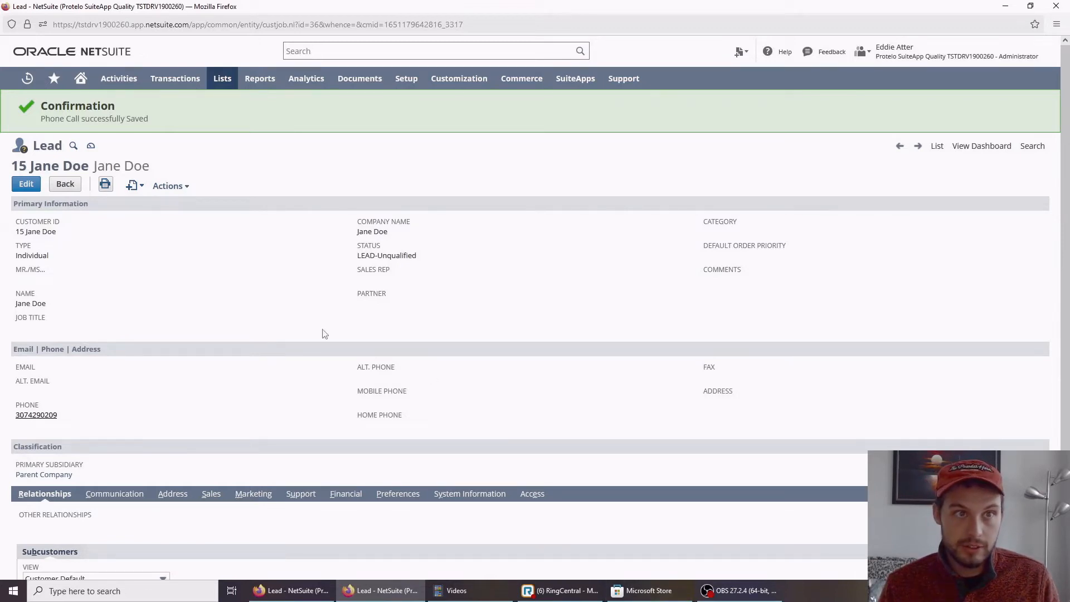
{"action": "mouse_move", "coordinate": [331, 335]}
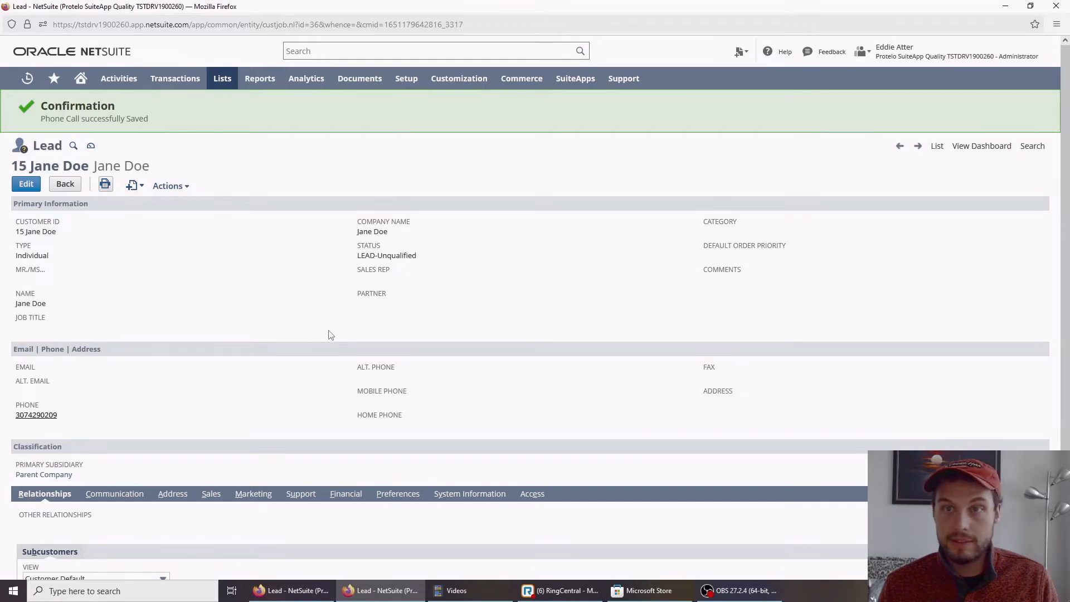
{"action": "mouse_move", "coordinate": [1057, 7]}
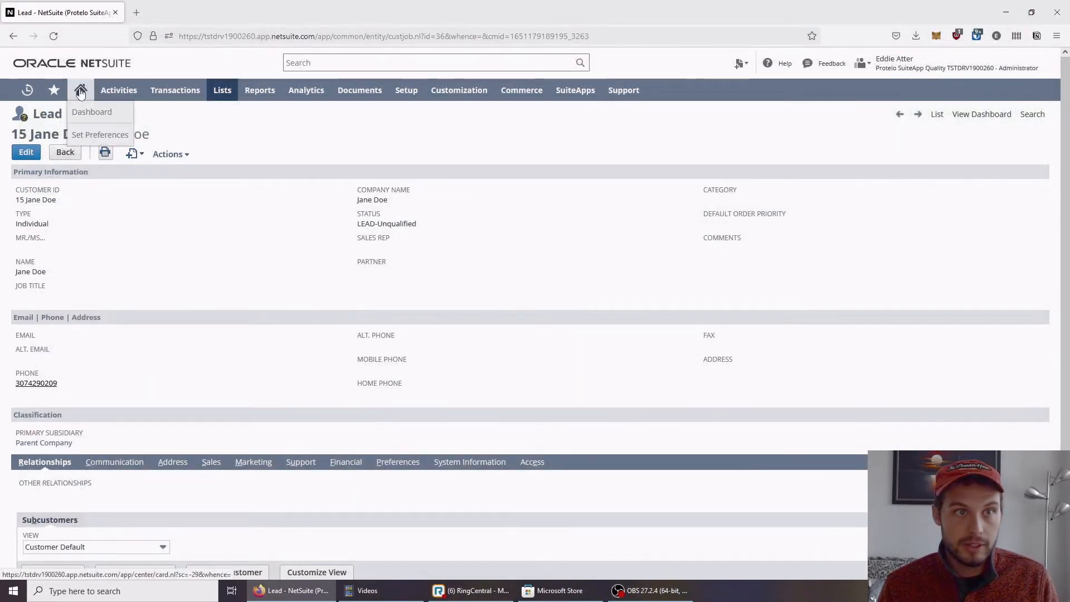
Return to the home dashboard, where Jane Doe - Lead Call appears among recent records.
{"action": "left_click", "coordinate": [91, 112]}
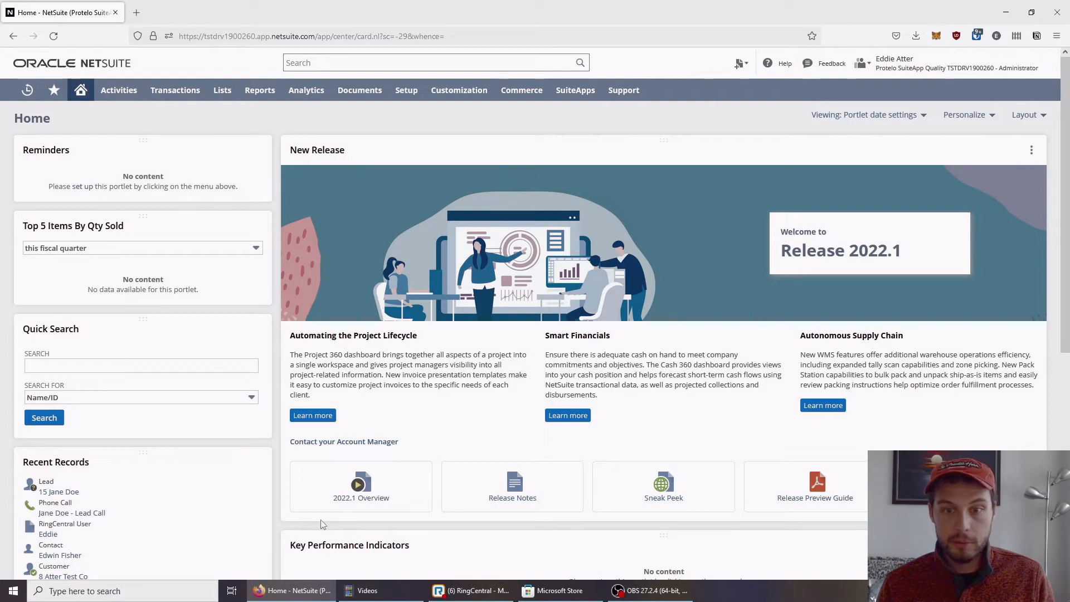
{"action": "mouse_move", "coordinate": [439, 529]}
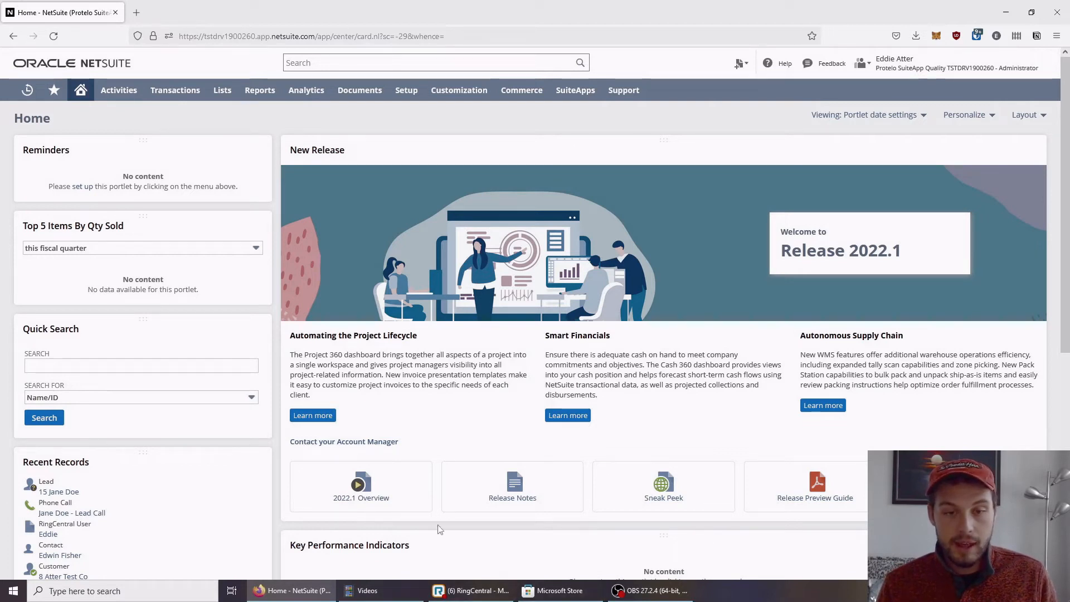
{"action": "mouse_move", "coordinate": [483, 472]}
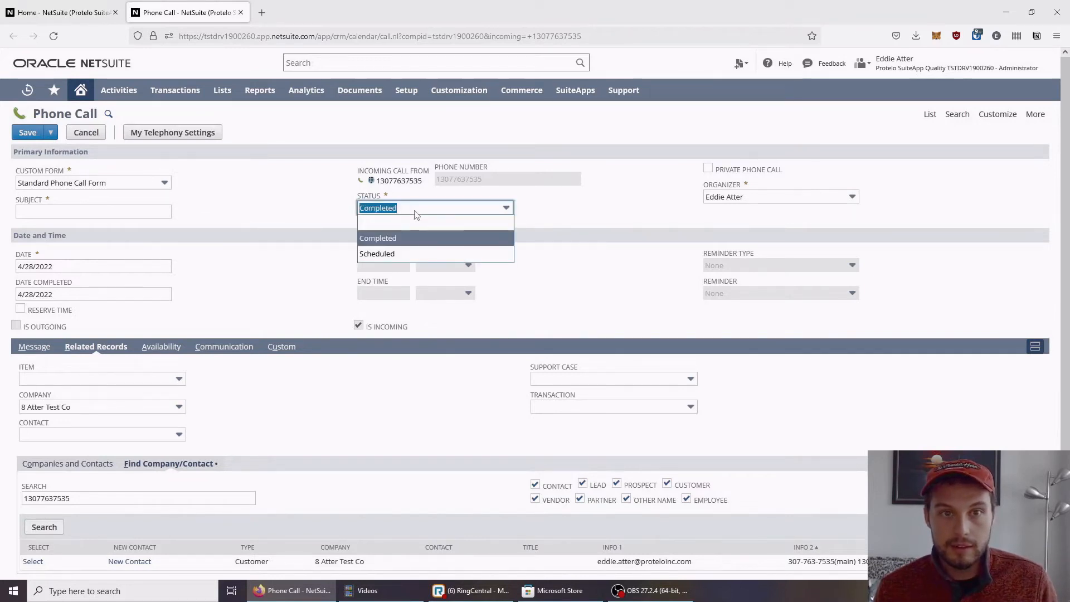
Keep the incoming call's status Completed and review its Message and Related Records subtabs.
{"action": "left_click", "coordinate": [377, 238]}
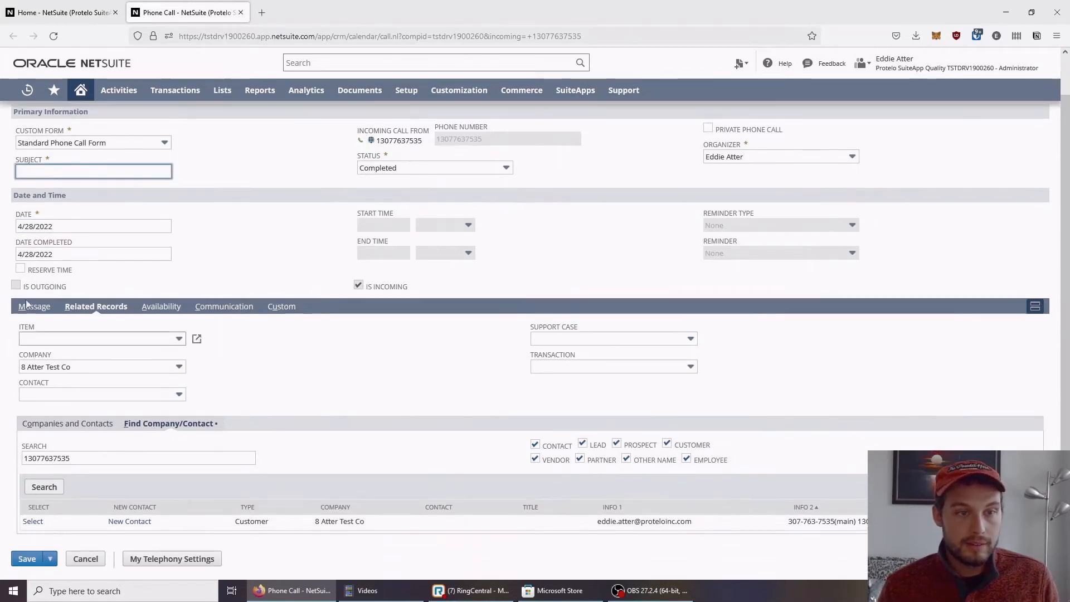
{"action": "left_click", "coordinate": [34, 306]}
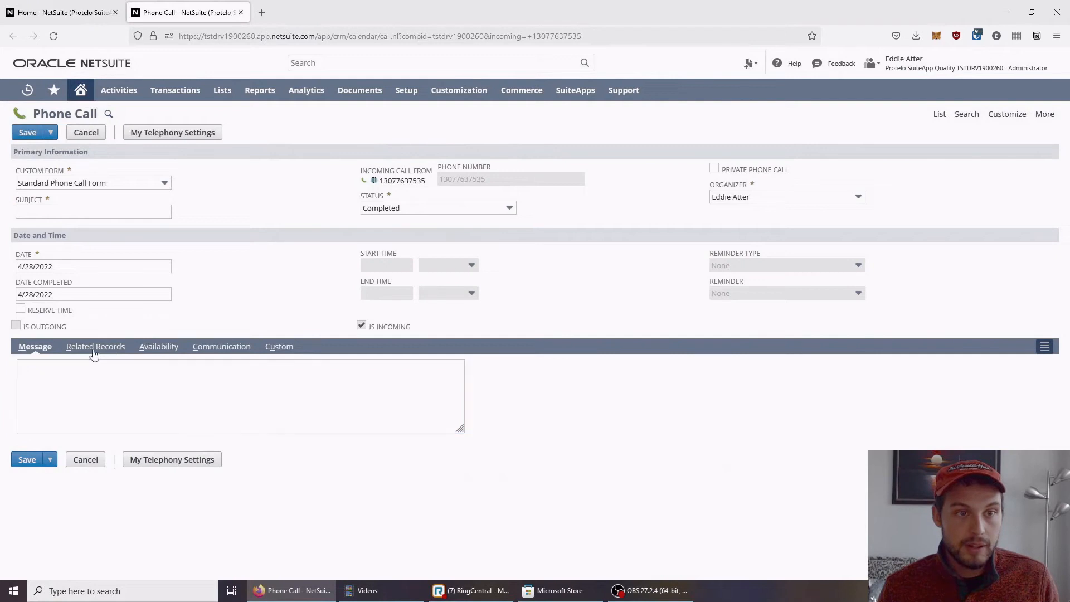
{"action": "left_click", "coordinate": [95, 347]}
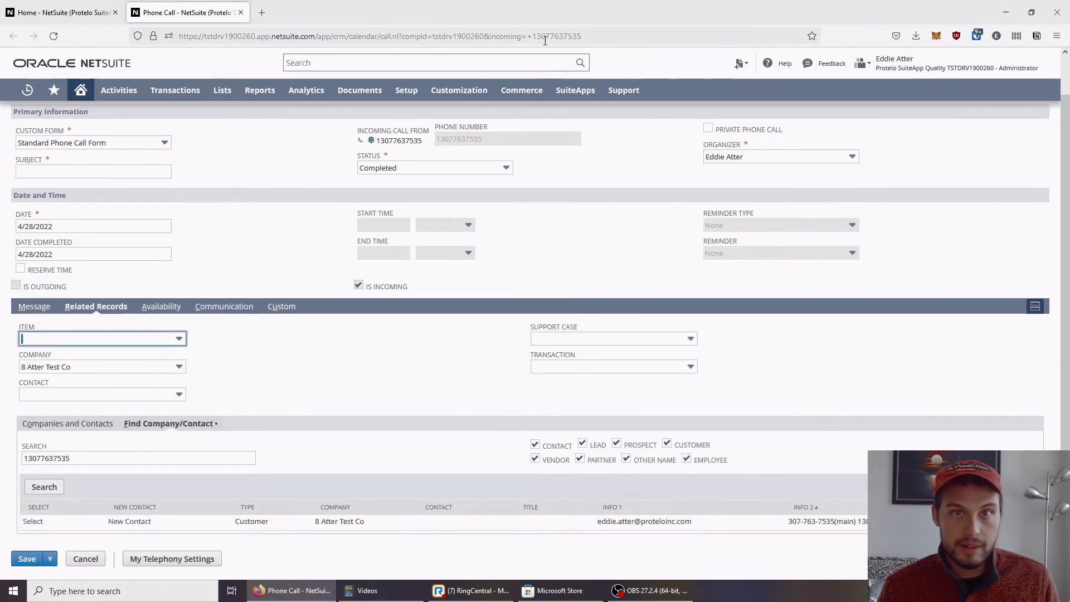
Pick out the matched main phone number for customer 8 Atter Test Co in related records.
{"action": "left_click", "coordinate": [545, 36]}
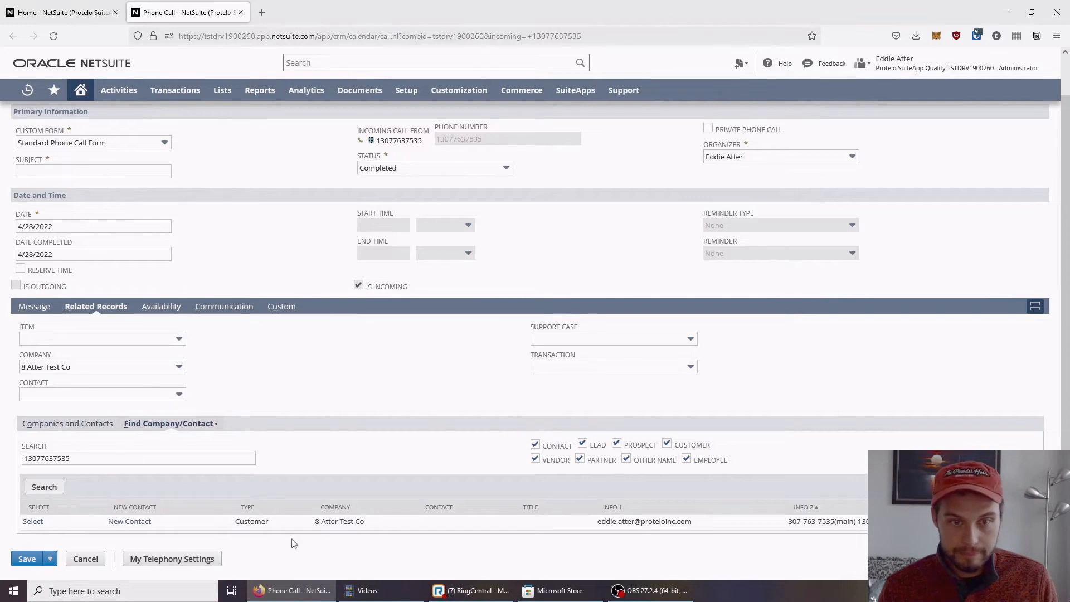
{"action": "double_click", "coordinate": [339, 521]}
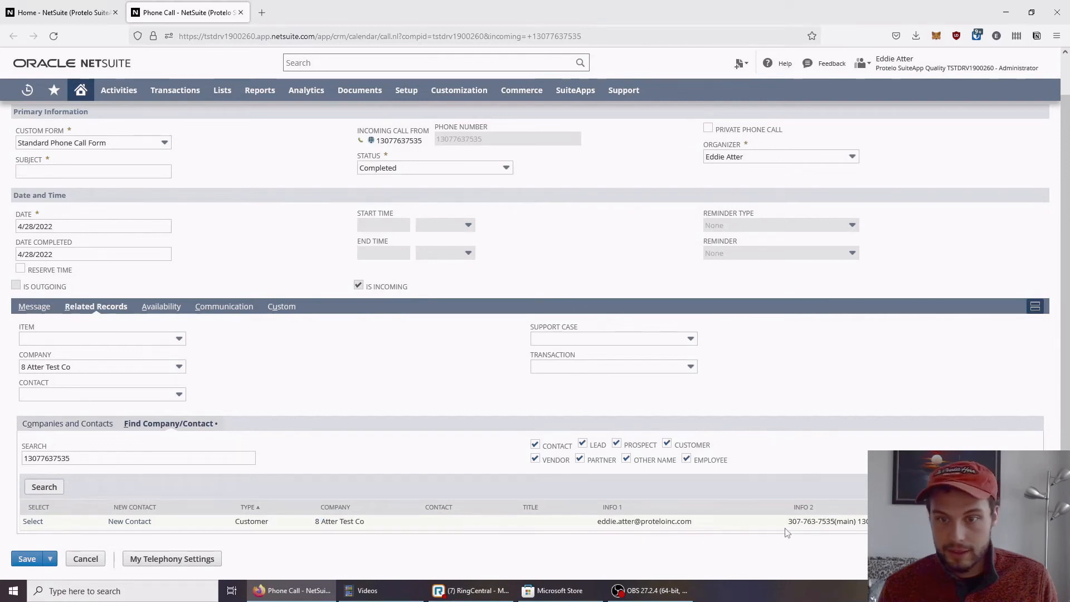
{"action": "double_click", "coordinate": [811, 522]}
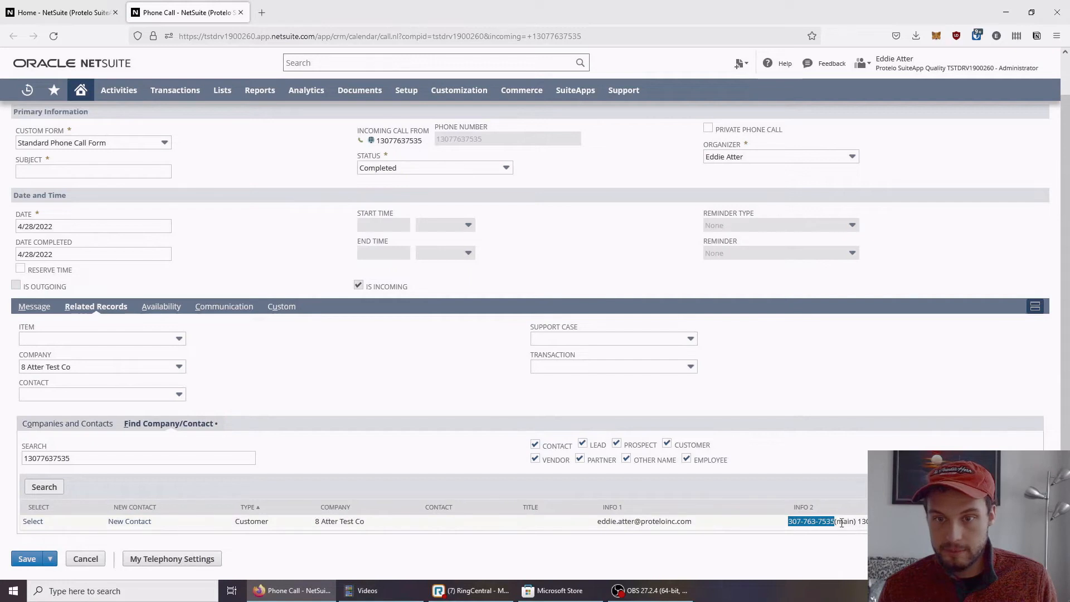
{"action": "mouse_move", "coordinate": [262, 546]}
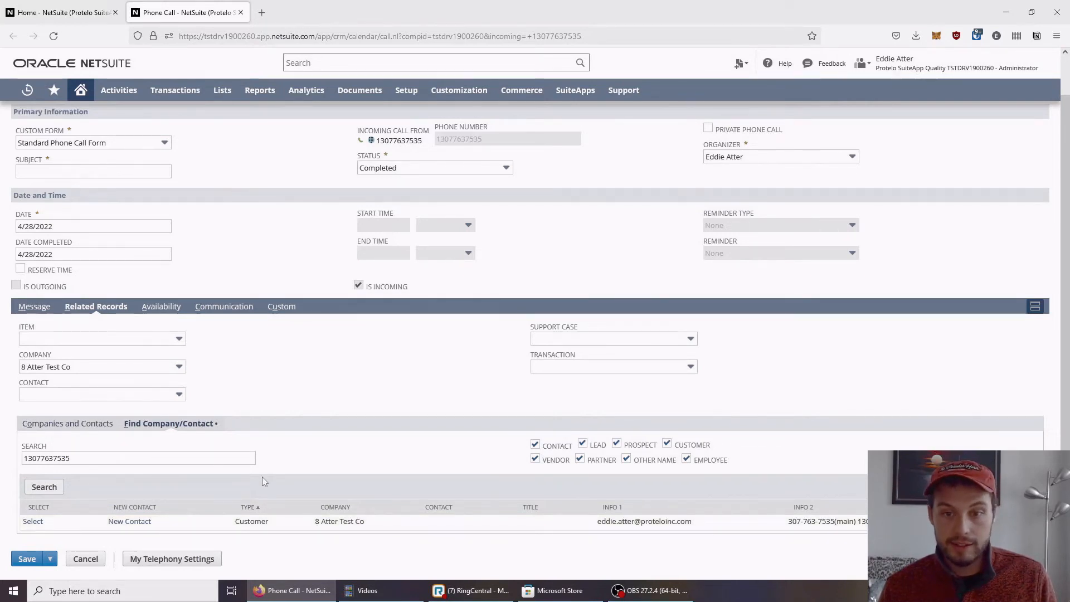
{"action": "mouse_move", "coordinate": [188, 523]}
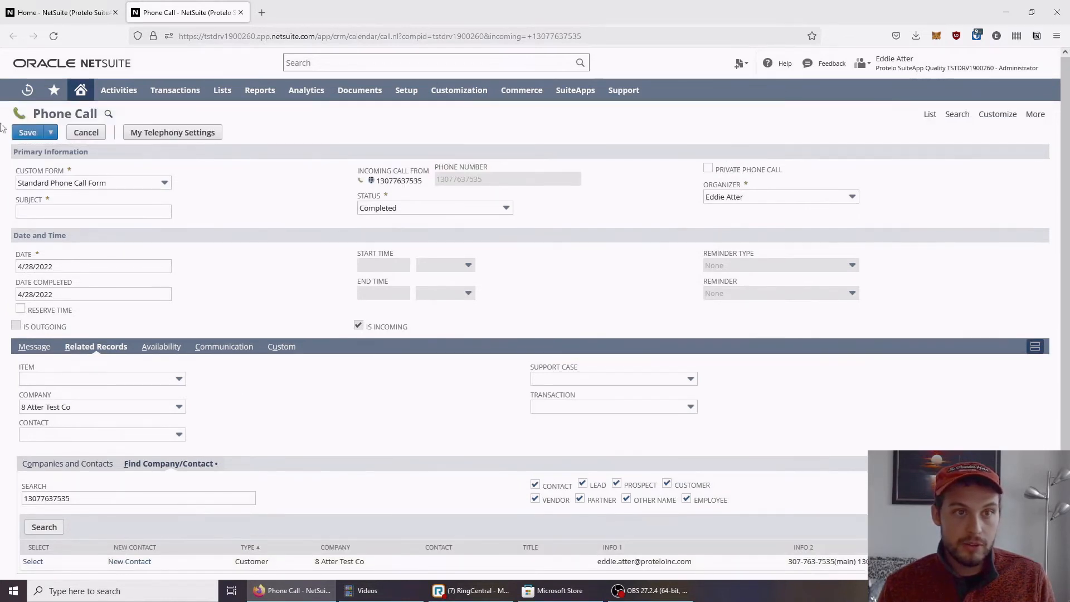
{"action": "scroll", "scroll_direction": "down", "scroll_amount": 3}
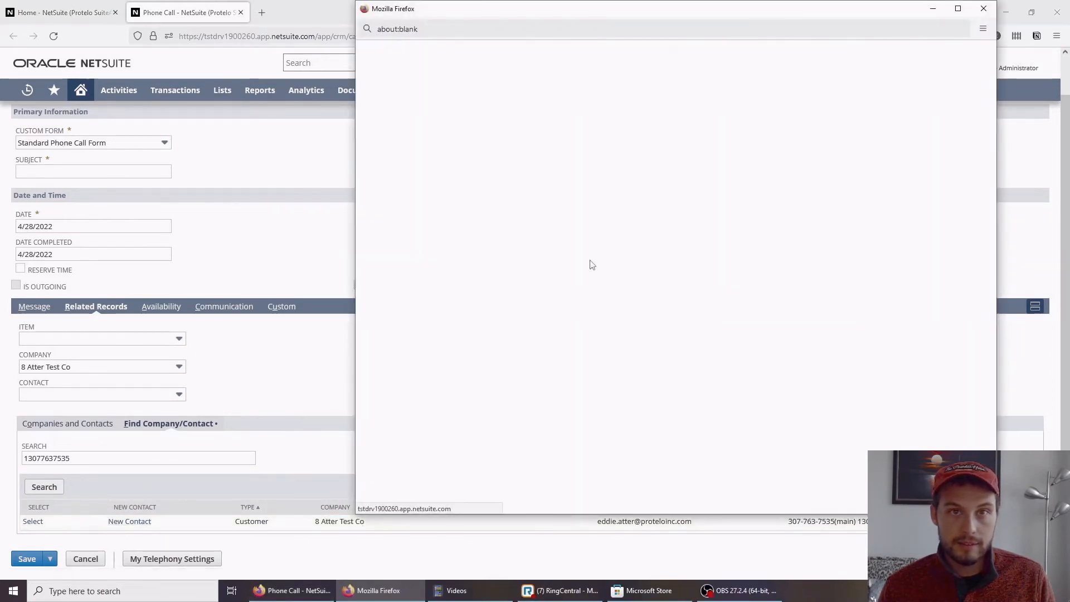
Start a new contact prefilled for 8 Atter Test Co, then cancel it and leave the page.
{"action": "left_click", "coordinate": [129, 521]}
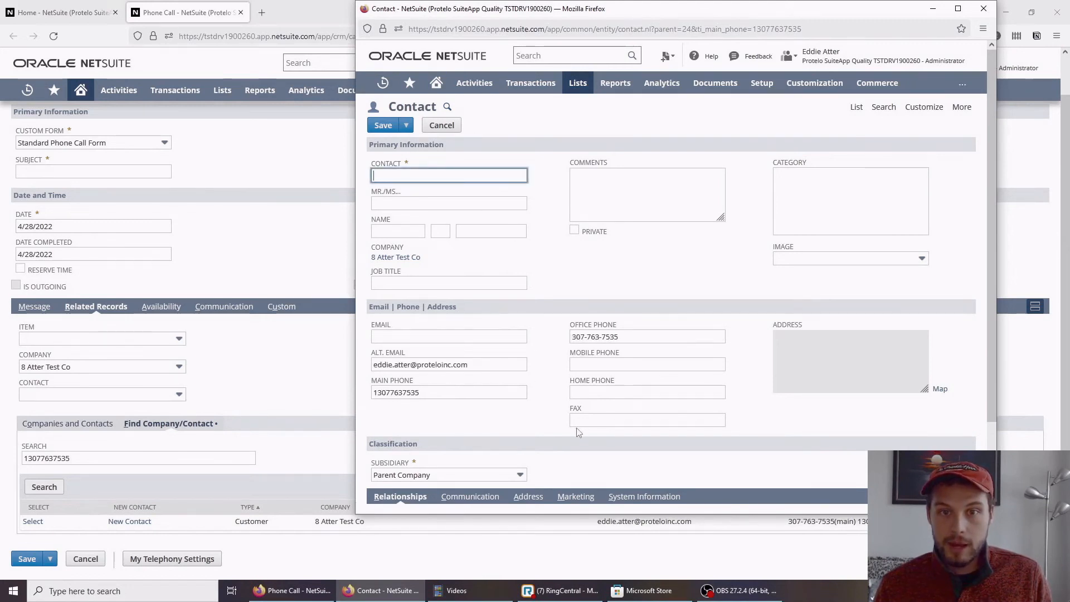
{"action": "mouse_move", "coordinate": [416, 416]}
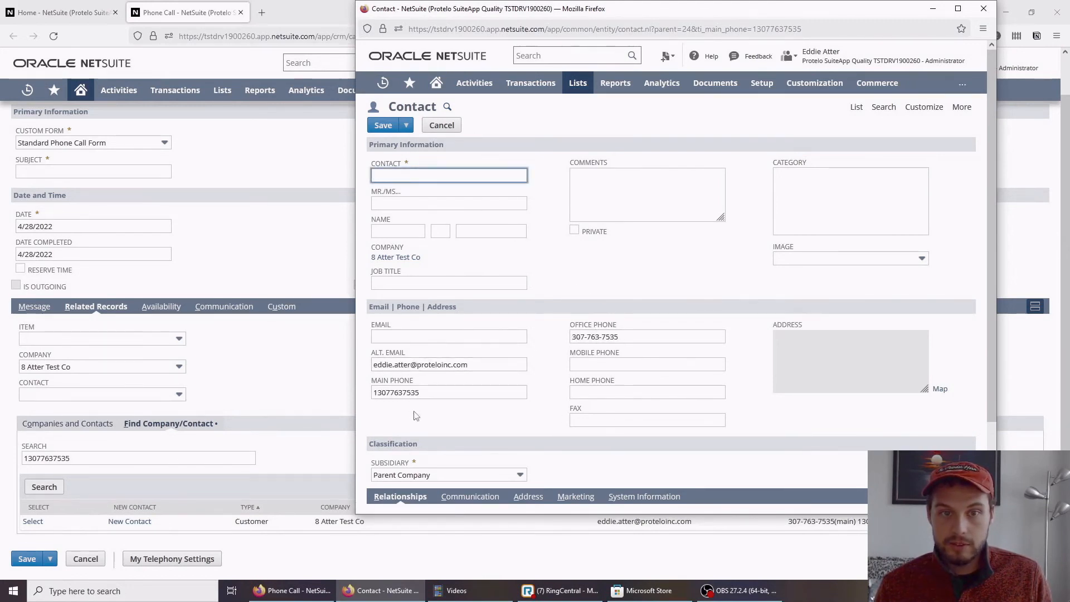
{"action": "scroll", "scroll_direction": "down", "scroll_amount": 3}
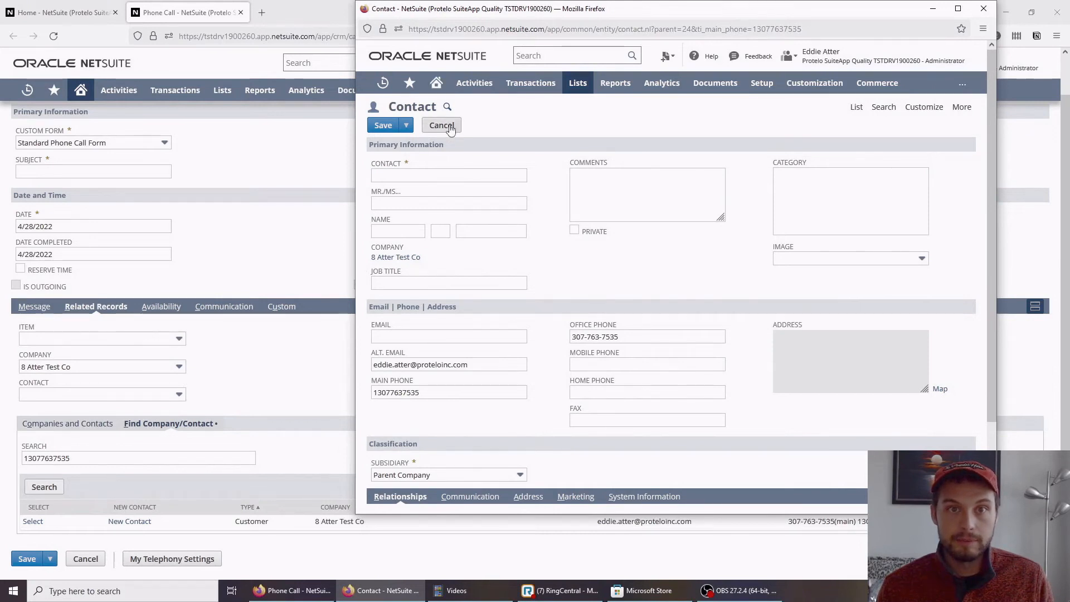
{"action": "left_click", "coordinate": [441, 125]}
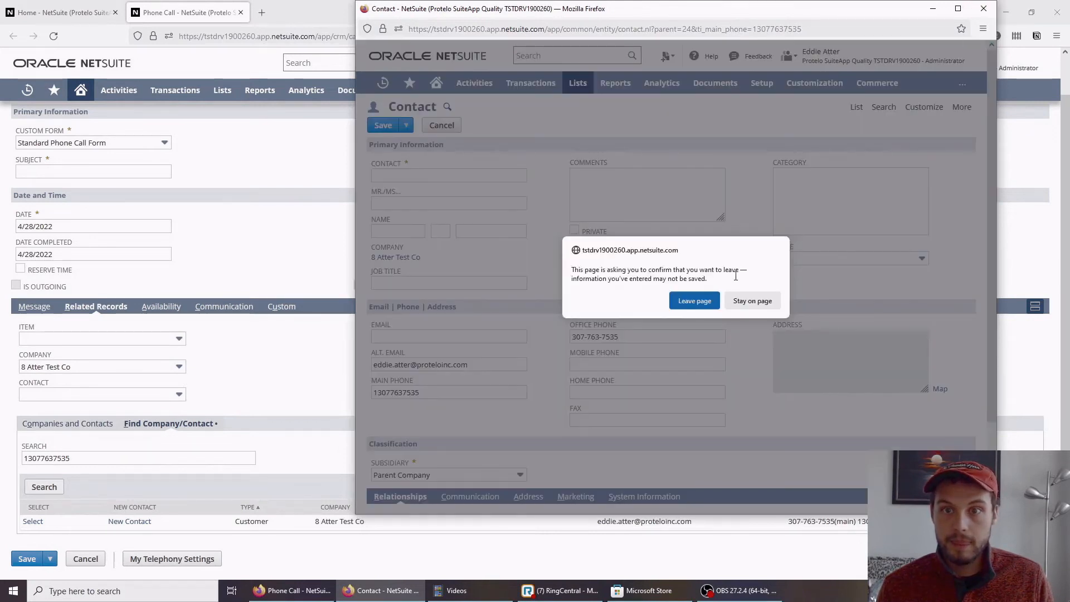
{"action": "left_click", "coordinate": [694, 301]}
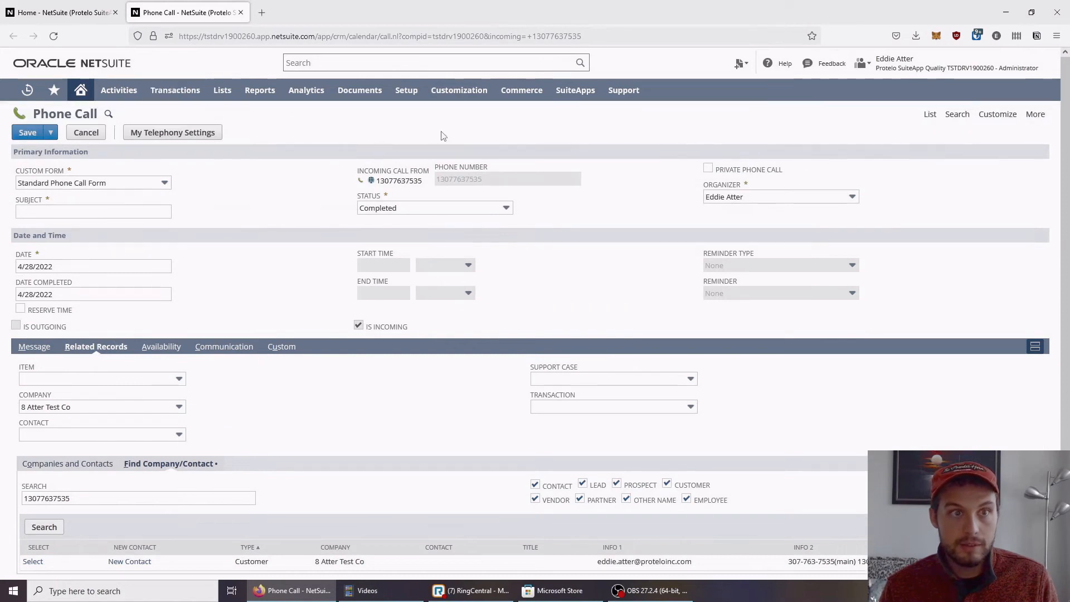
{"action": "mouse_move", "coordinate": [655, 279]}
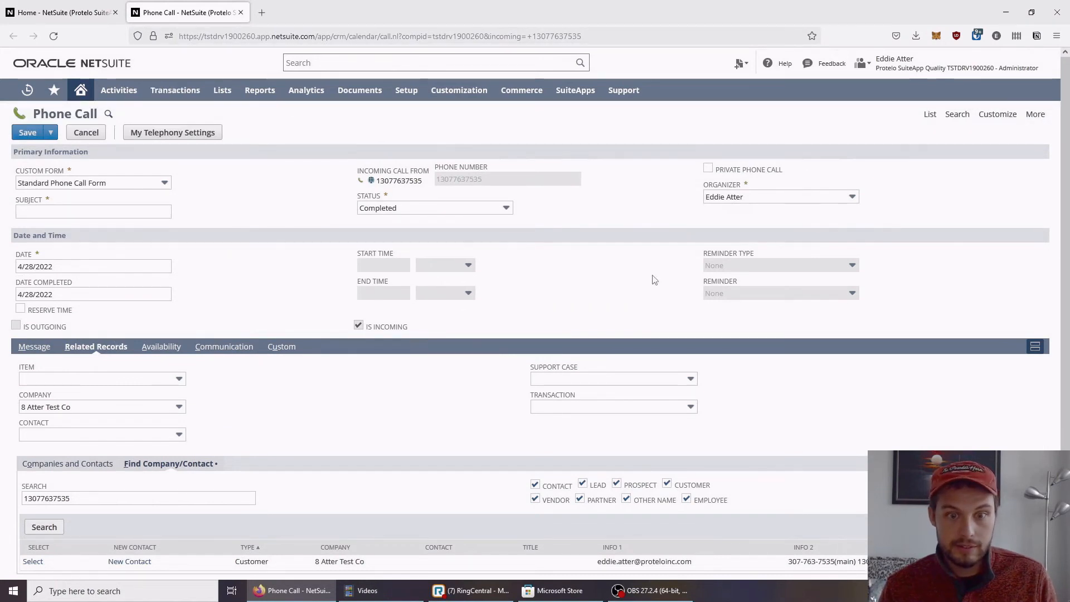
{"action": "left_click", "coordinate": [475, 591]}
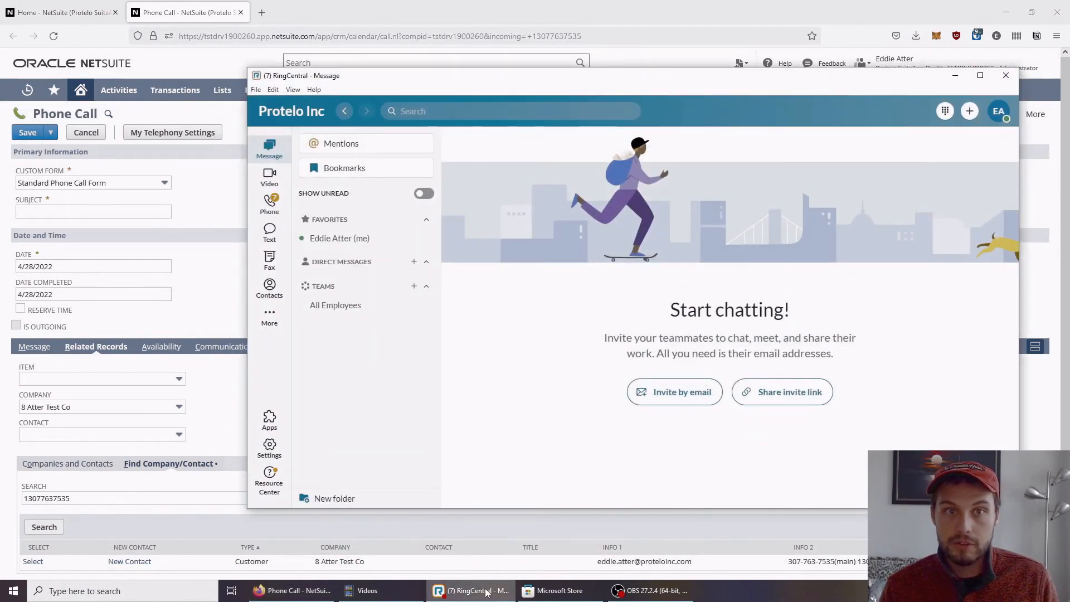
{"action": "mouse_move", "coordinate": [323, 87]}
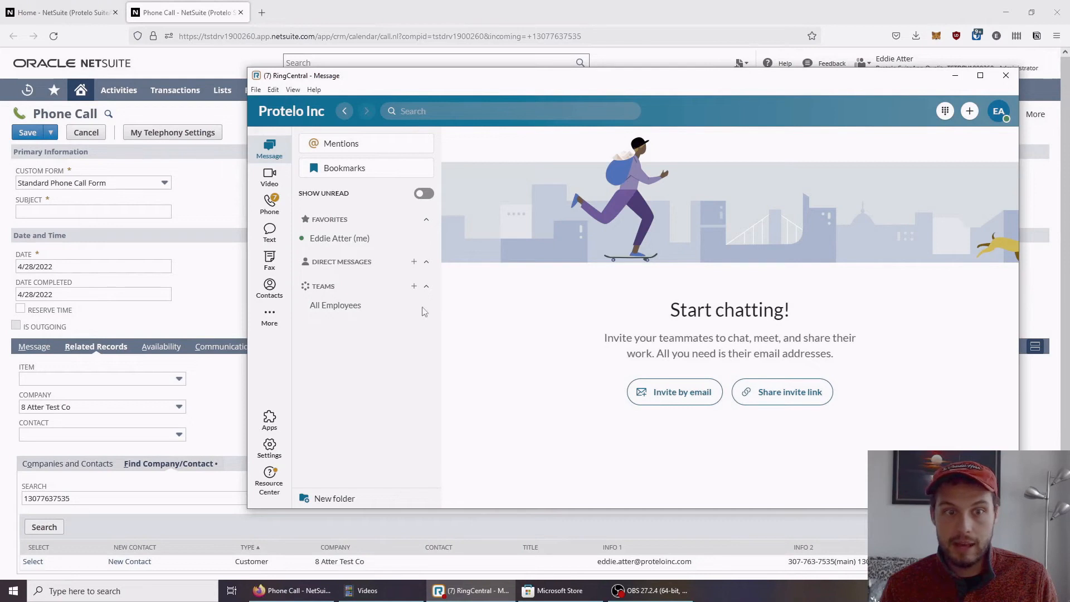
{"action": "mouse_move", "coordinate": [417, 394]}
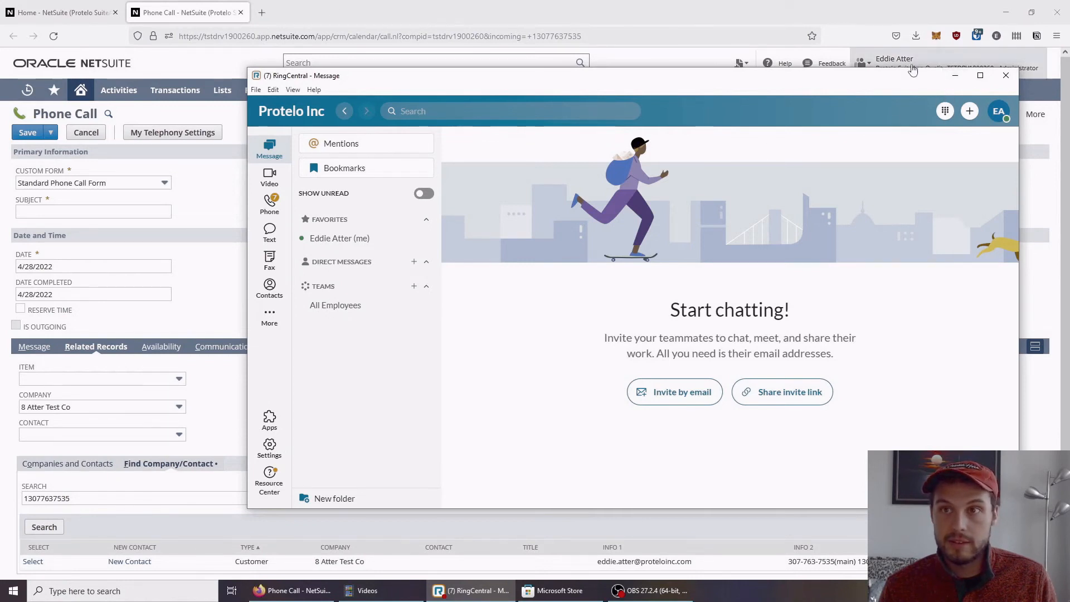
{"action": "mouse_move", "coordinate": [894, 132]}
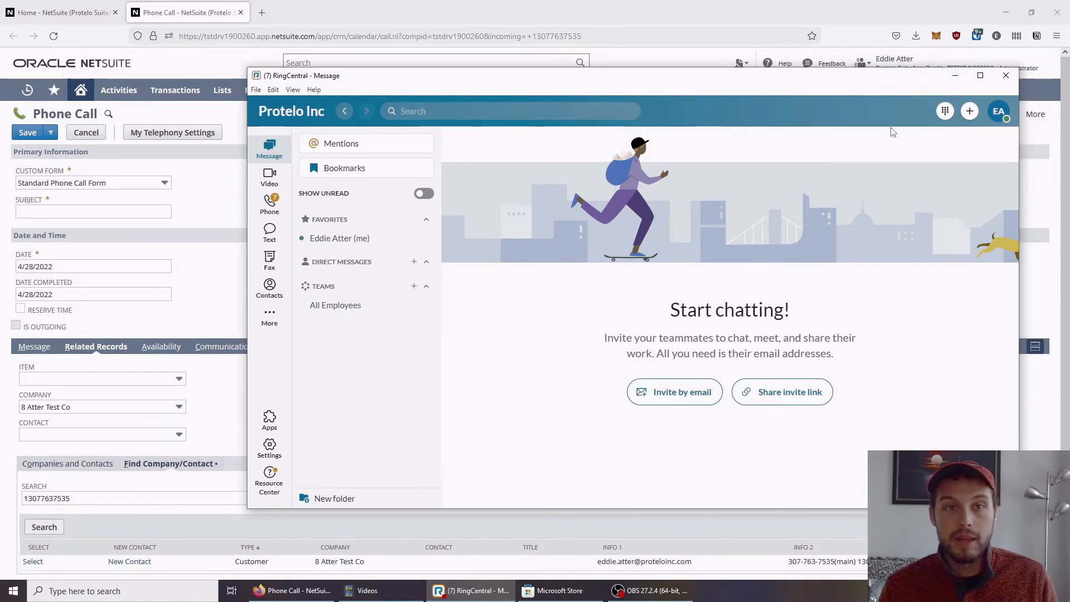
{"action": "left_click", "coordinate": [1006, 75]}
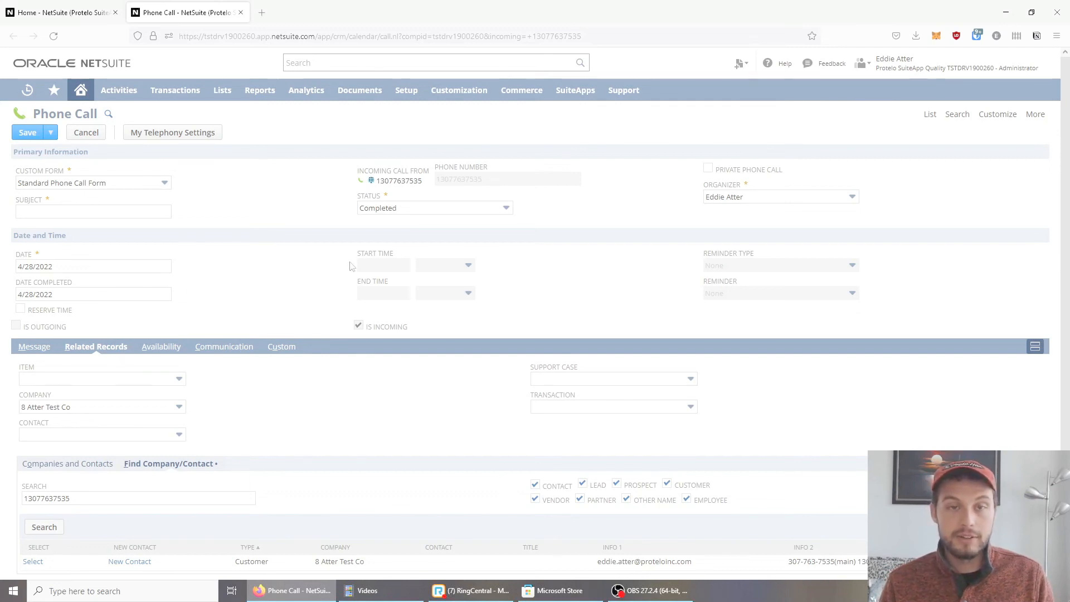
{"action": "mouse_move", "coordinate": [340, 267]}
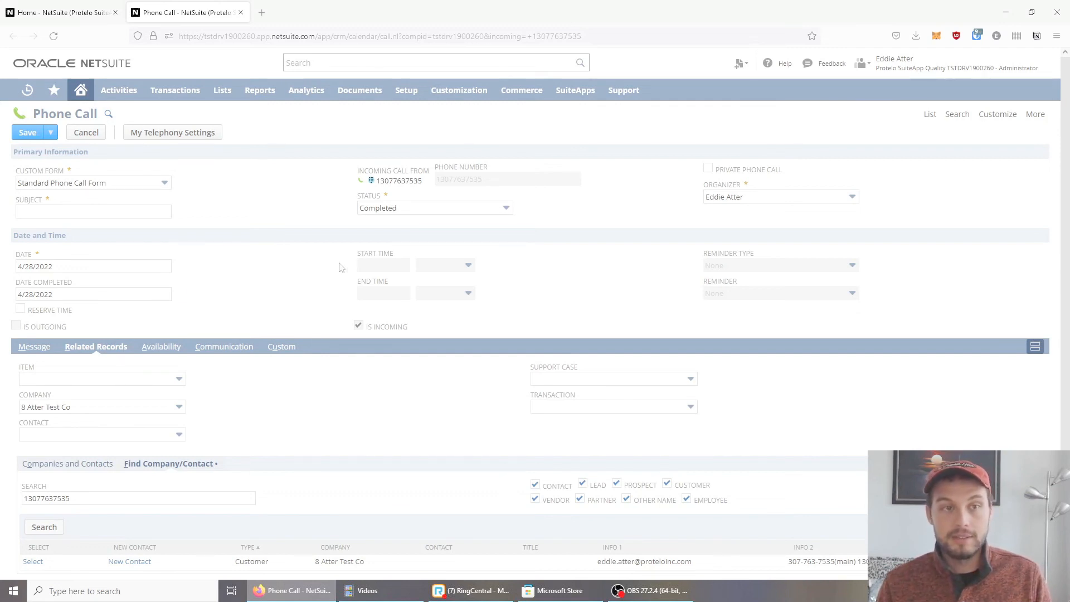
{"action": "mouse_move", "coordinate": [330, 150]}
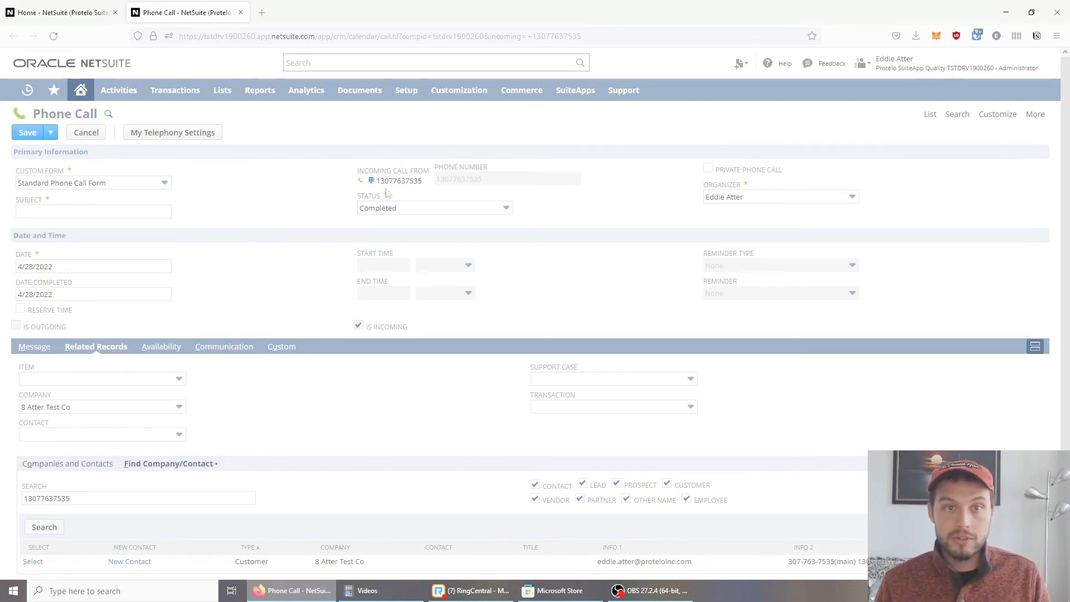
{"action": "mouse_move", "coordinate": [387, 113]}
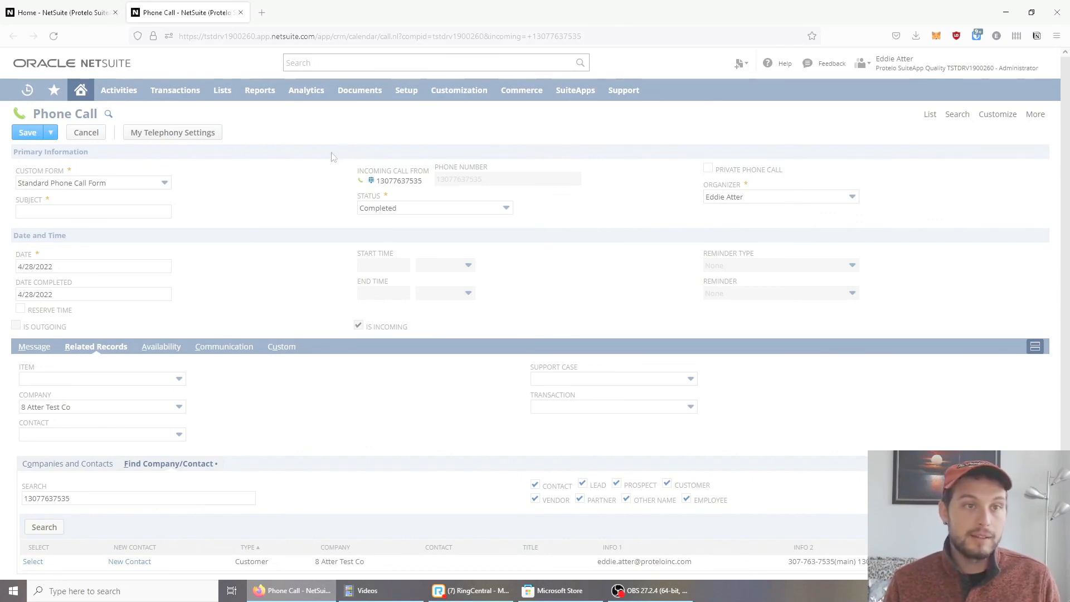
{"action": "mouse_move", "coordinate": [326, 161]}
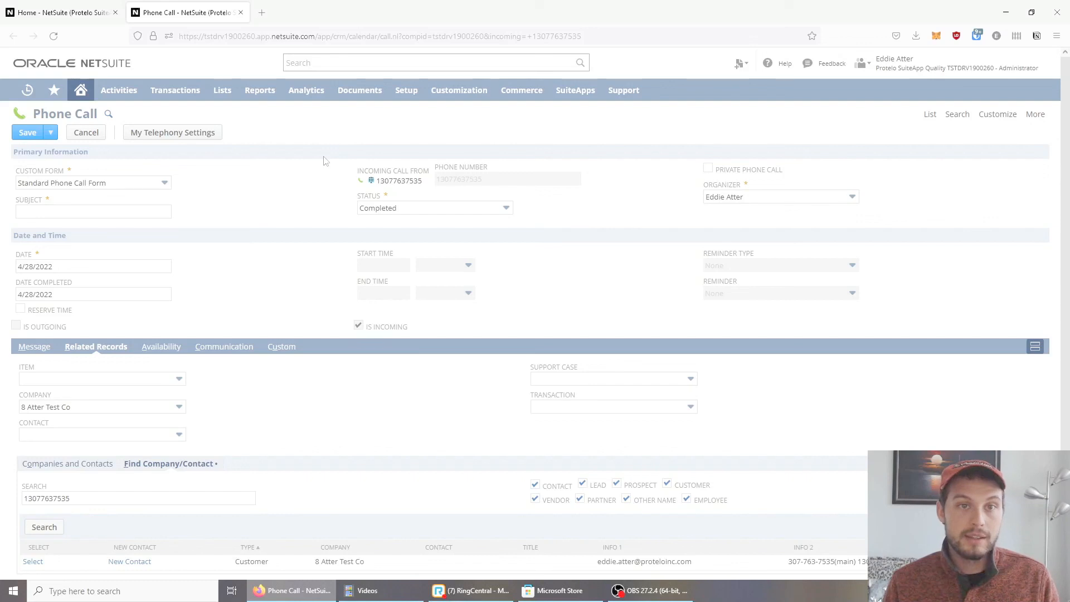